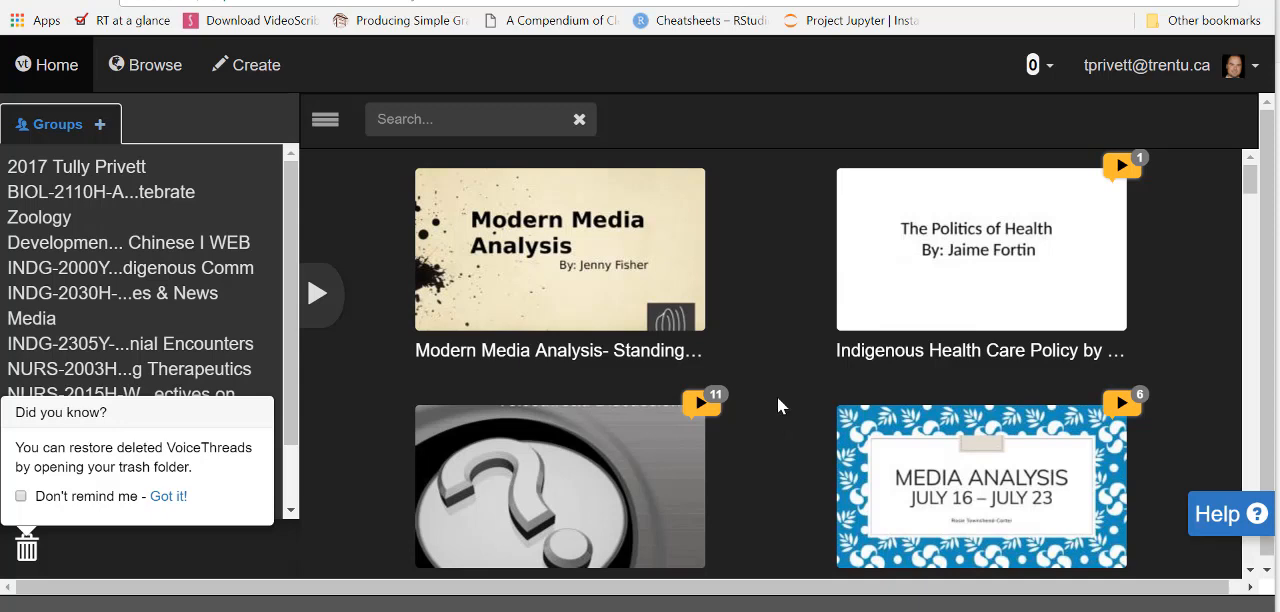
mouse_move(772, 160)
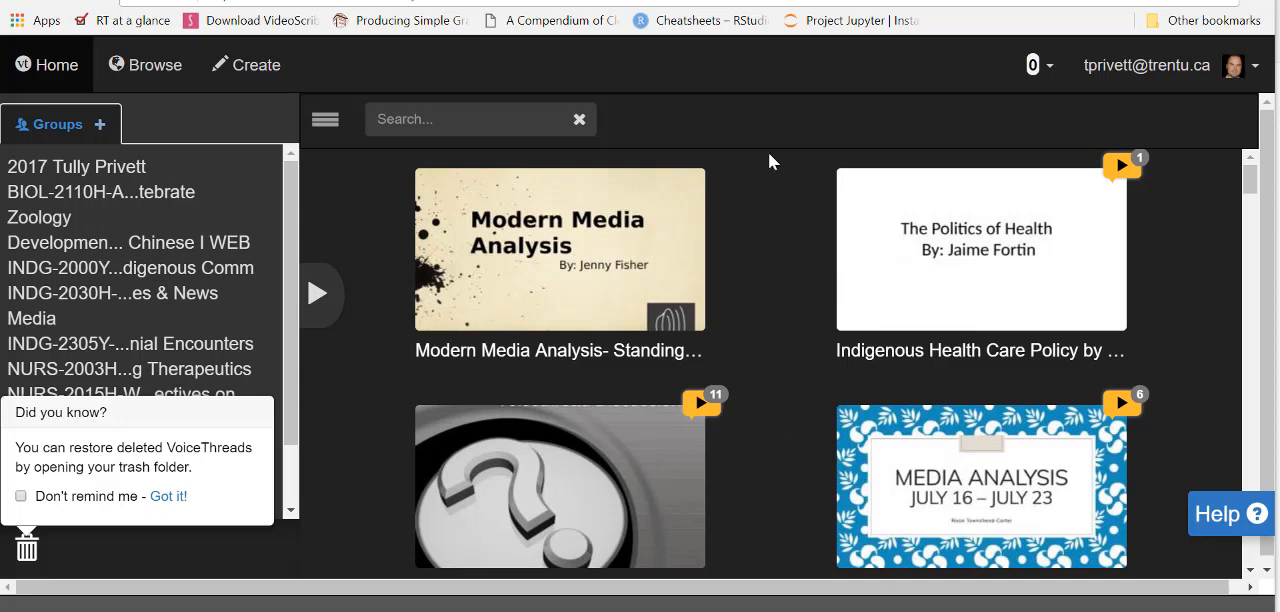
Start a new thread from Create and show the Add Media source options
click(246, 64)
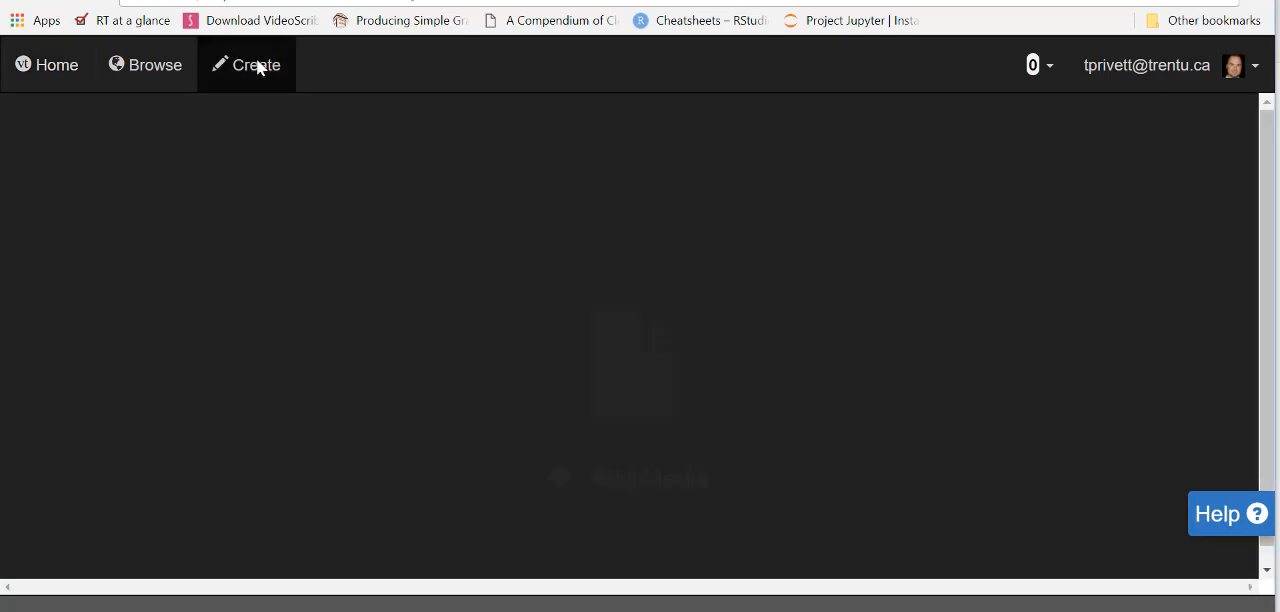
click(256, 64)
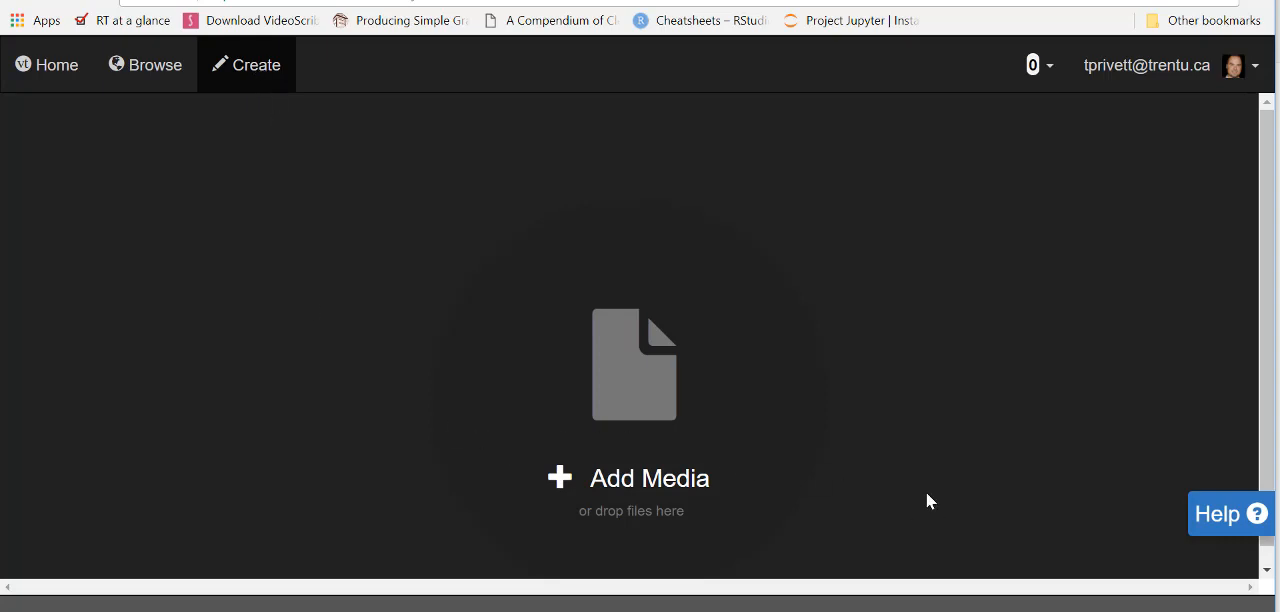
mouse_move(604, 396)
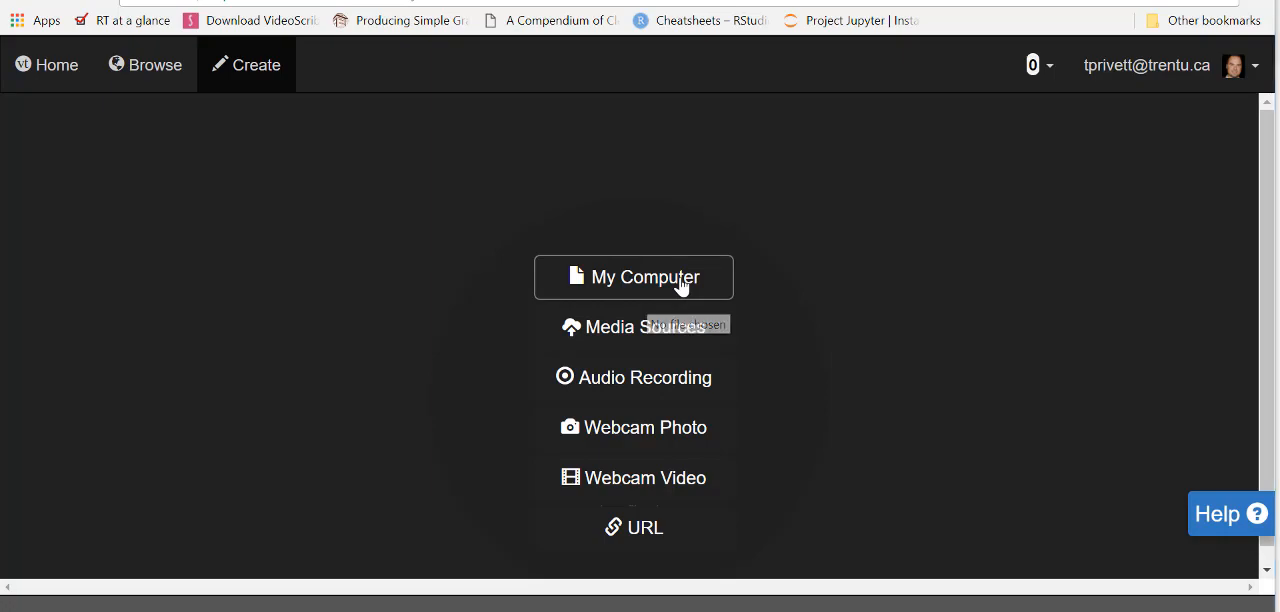
Upload compostpresentation.ppt from My Computer and title the thread 'Adding Media'
click(632, 276)
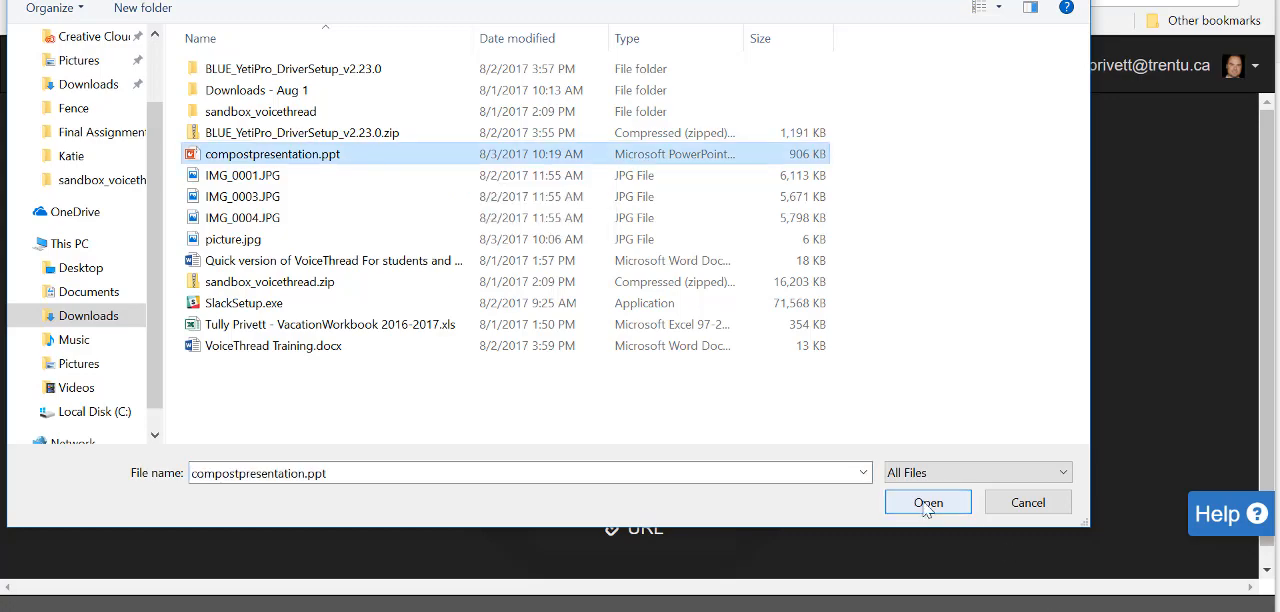
click(926, 502)
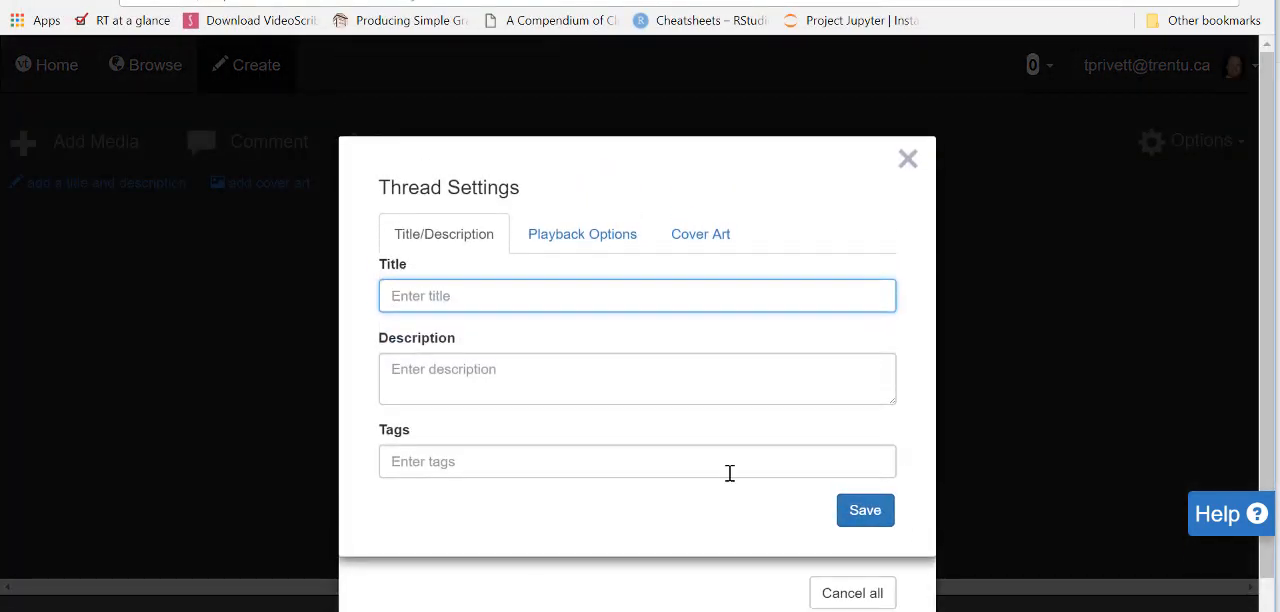
text(Adding Media)
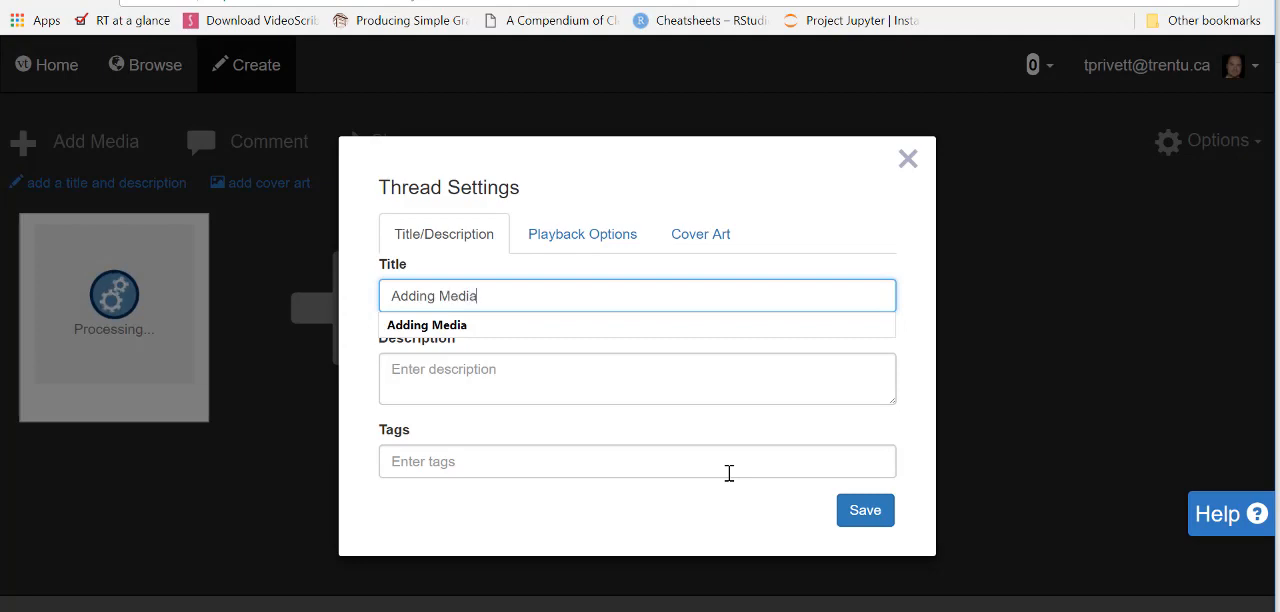
Save the Thread Settings so the thread is named 'Adding Media'
click(864, 510)
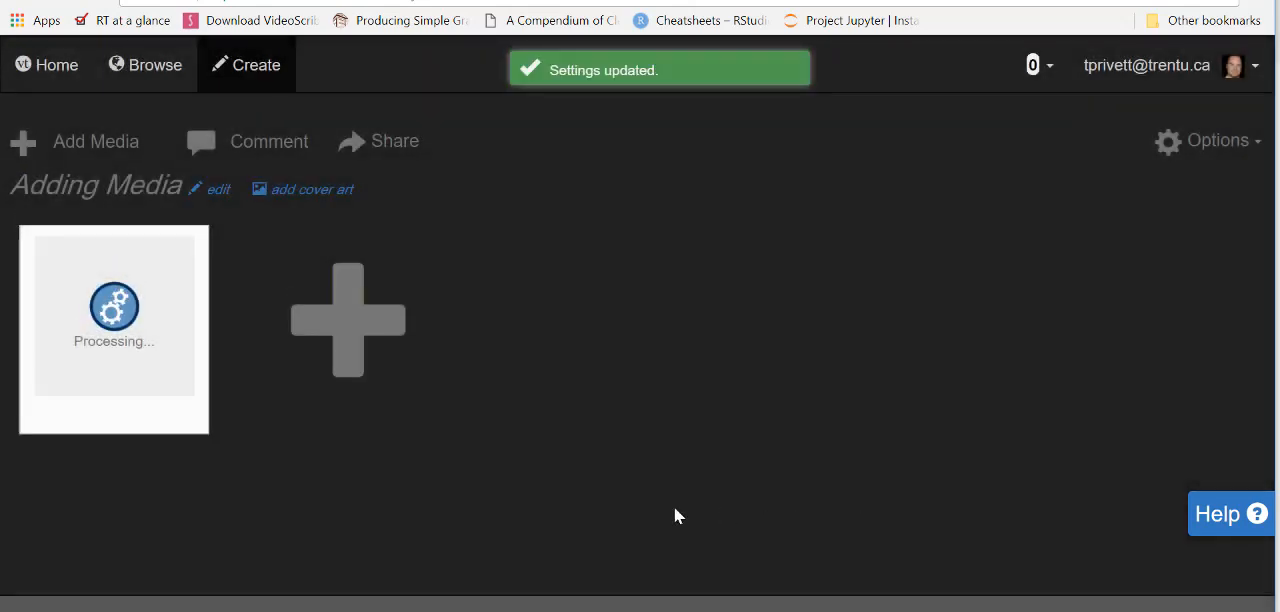
mouse_move(614, 508)
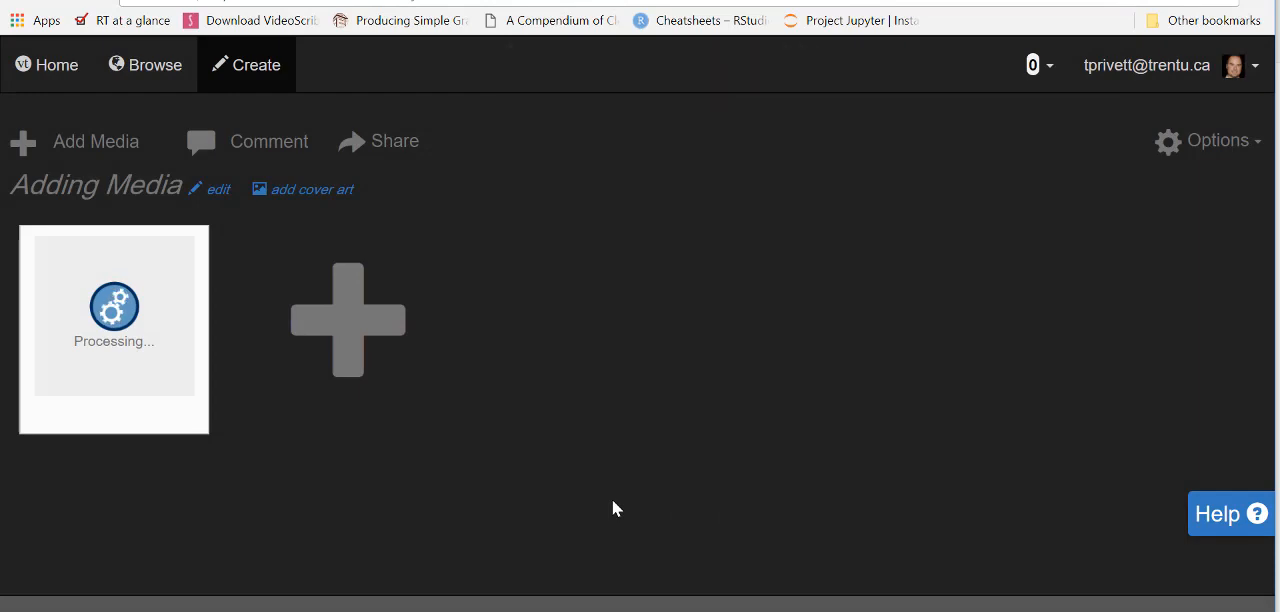
mouse_move(310, 492)
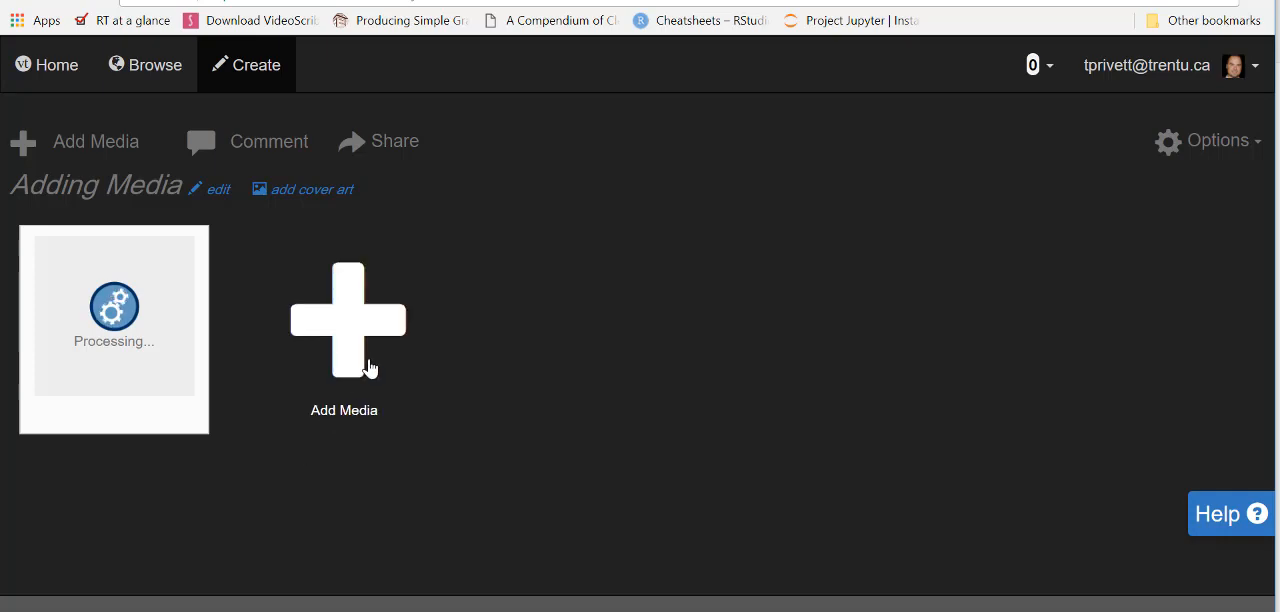
mouse_move(376, 308)
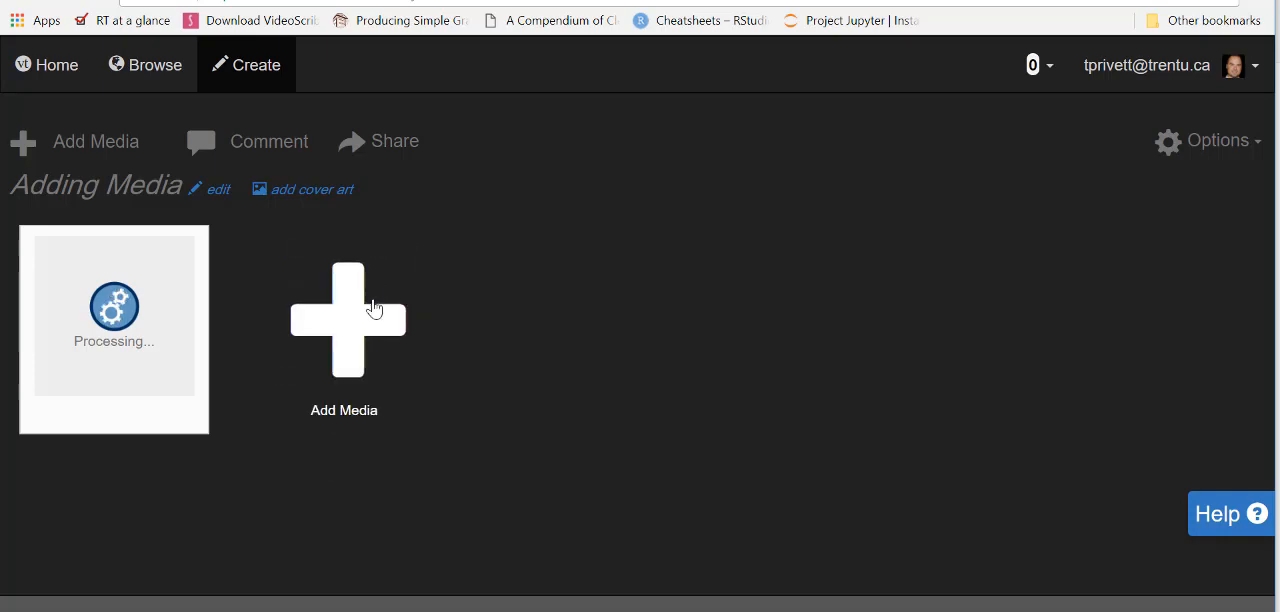
Browse Media Sources to my own VoiceThreads, owned by me
click(348, 320)
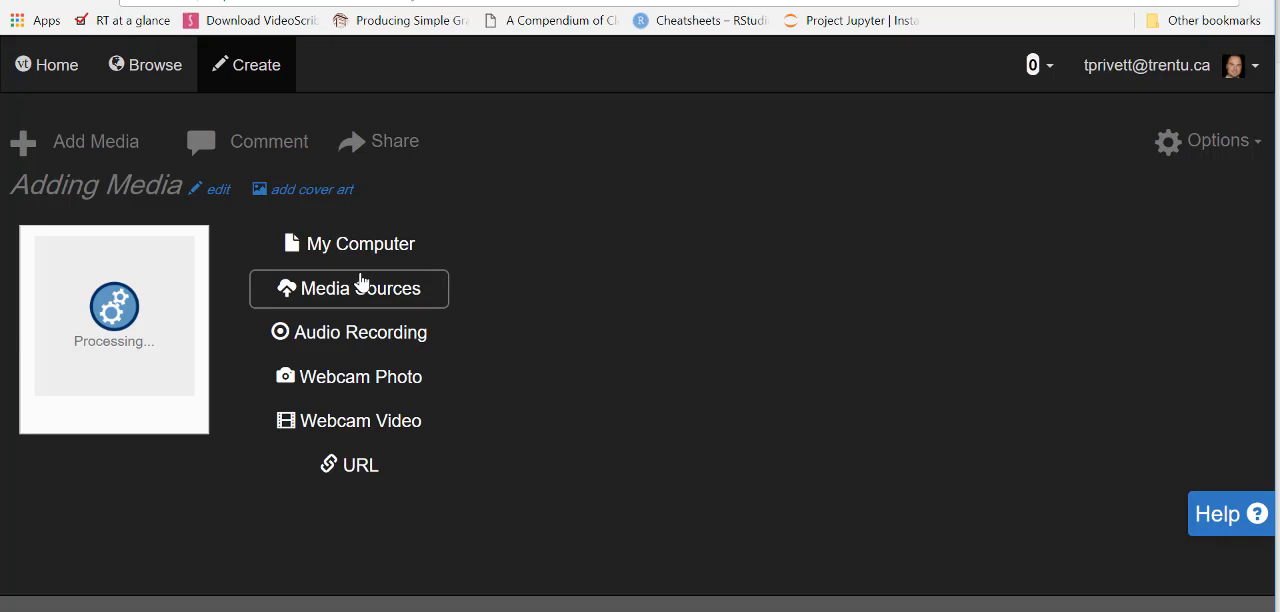
click(348, 288)
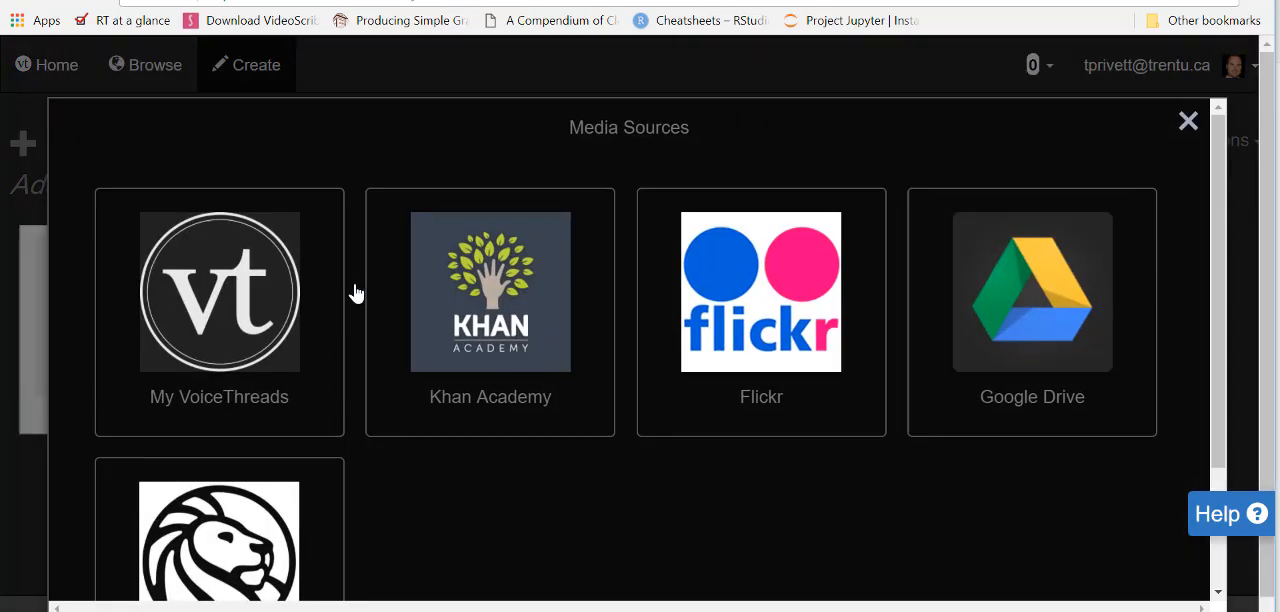
mouse_move(364, 492)
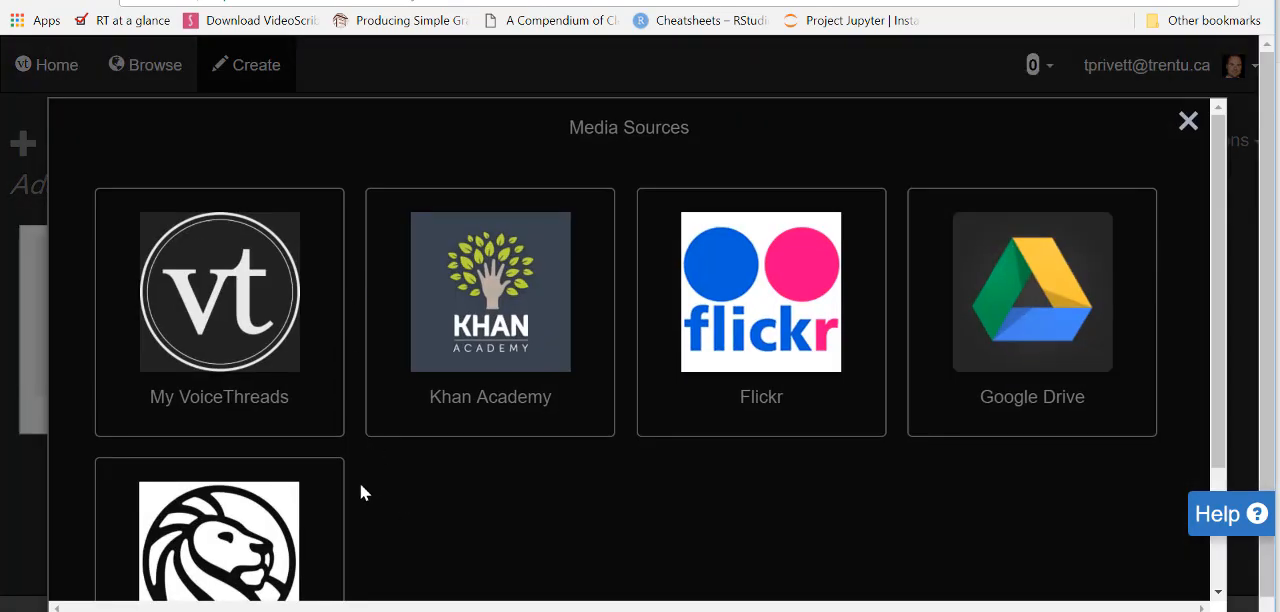
scroll(down, 3)
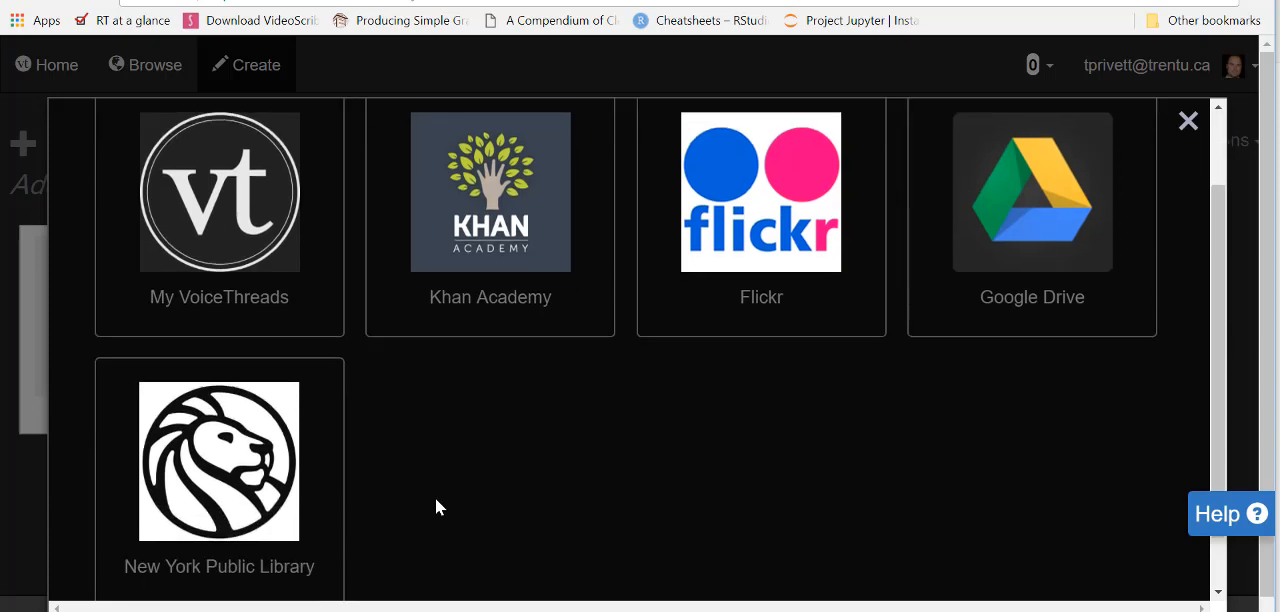
mouse_move(454, 500)
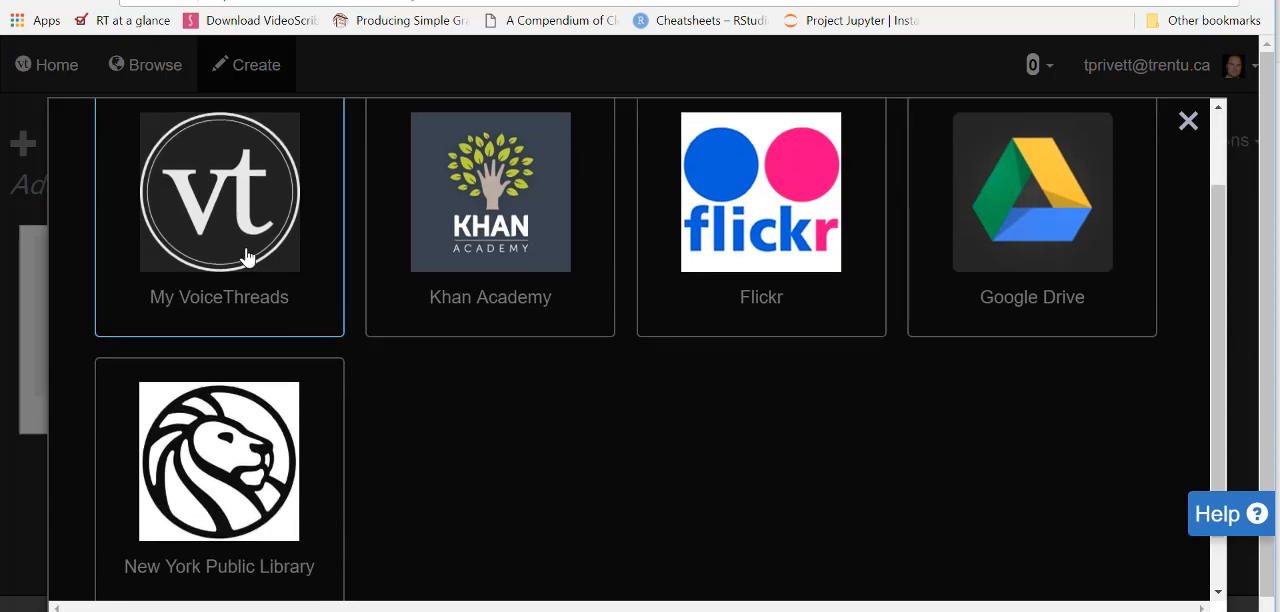
click(220, 192)
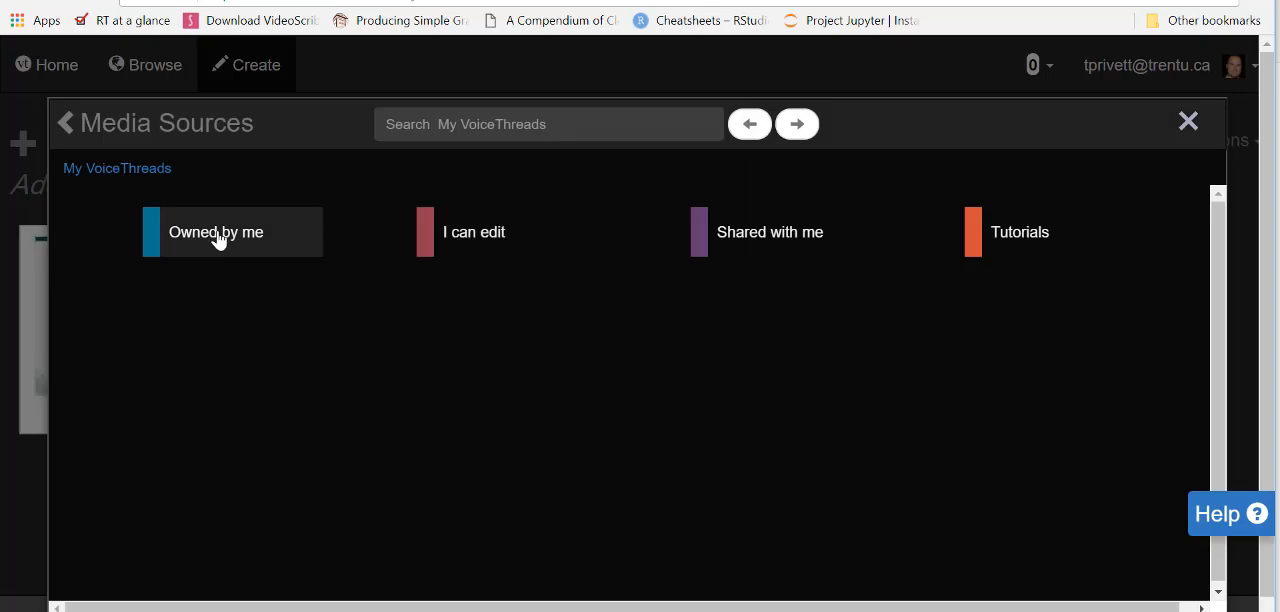
click(216, 232)
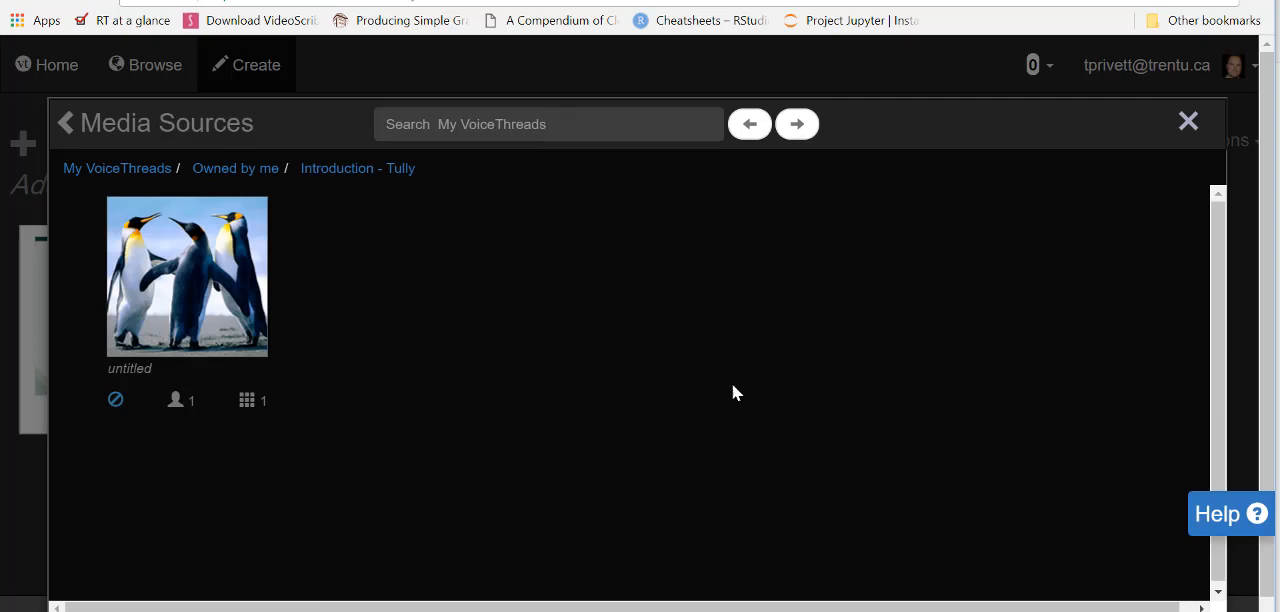
Import the penguin photo into the thread and return to it
click(188, 276)
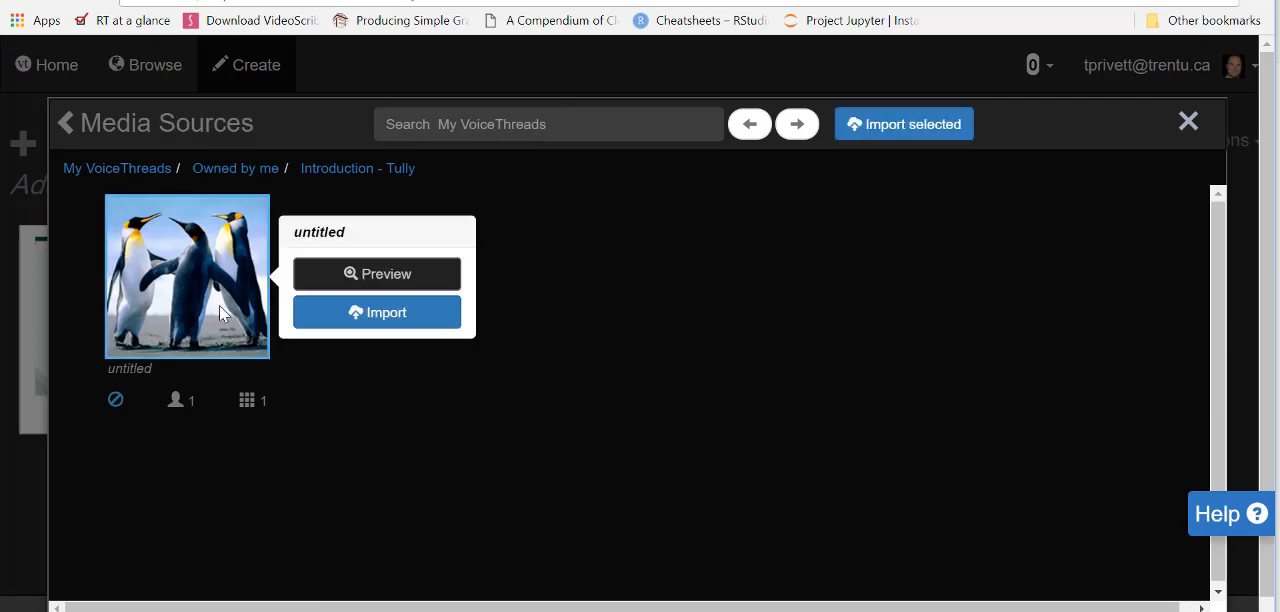
click(376, 312)
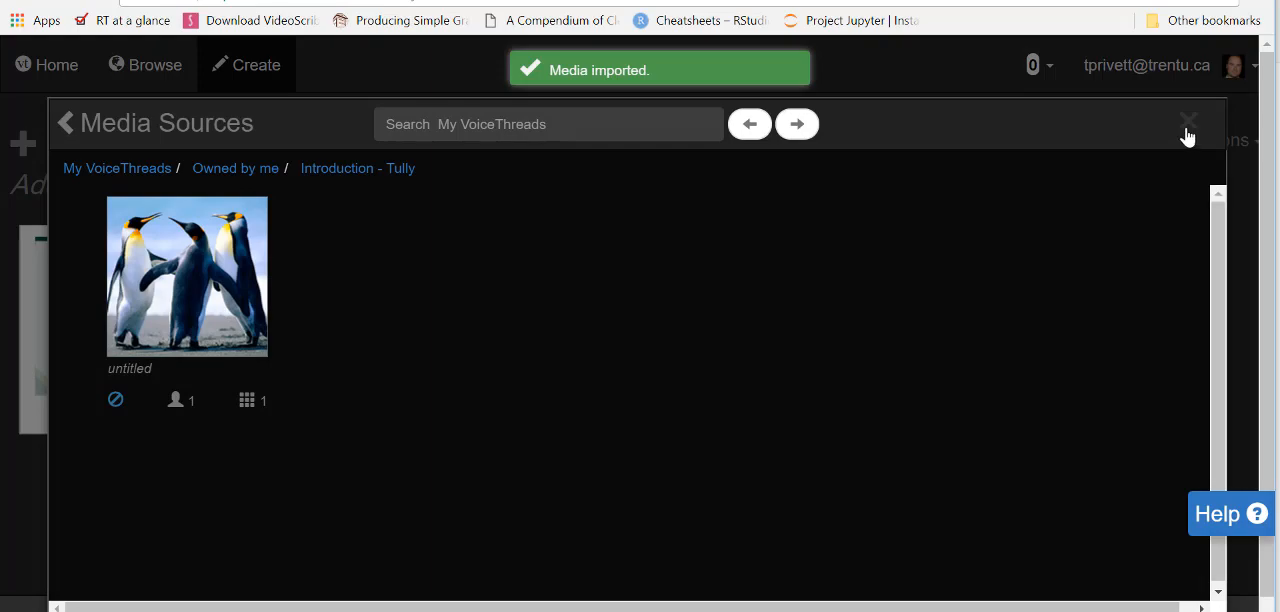
click(1188, 124)
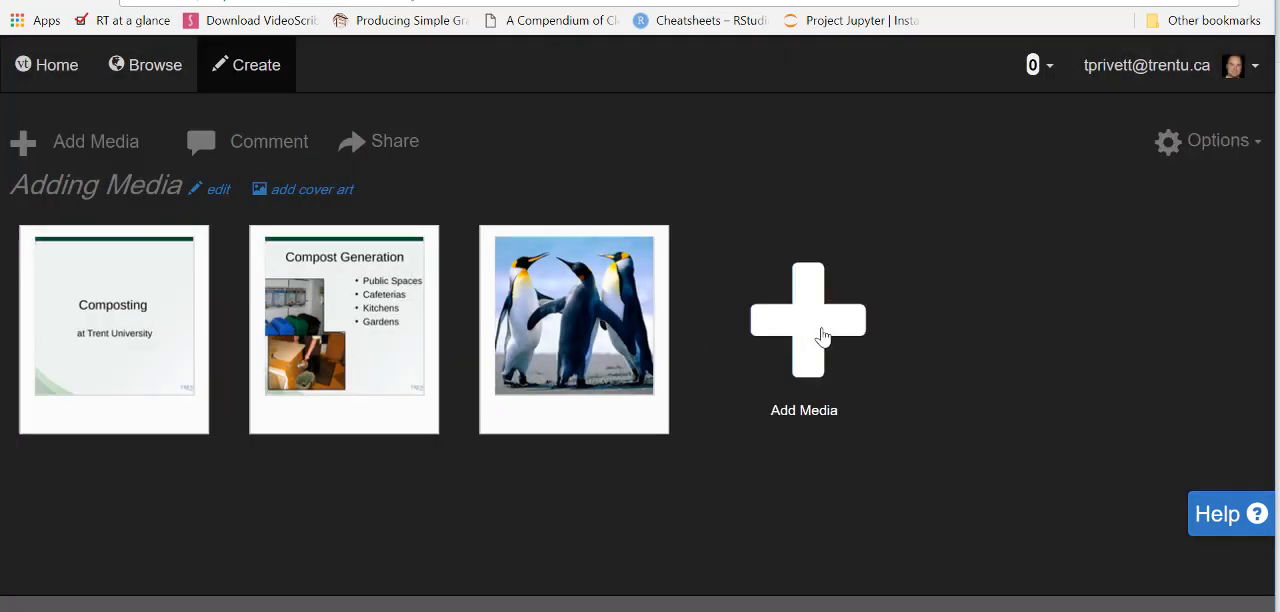
Browse Khan Academy Math > 1st grade > Geometry > Shapes in Media Sources
click(808, 320)
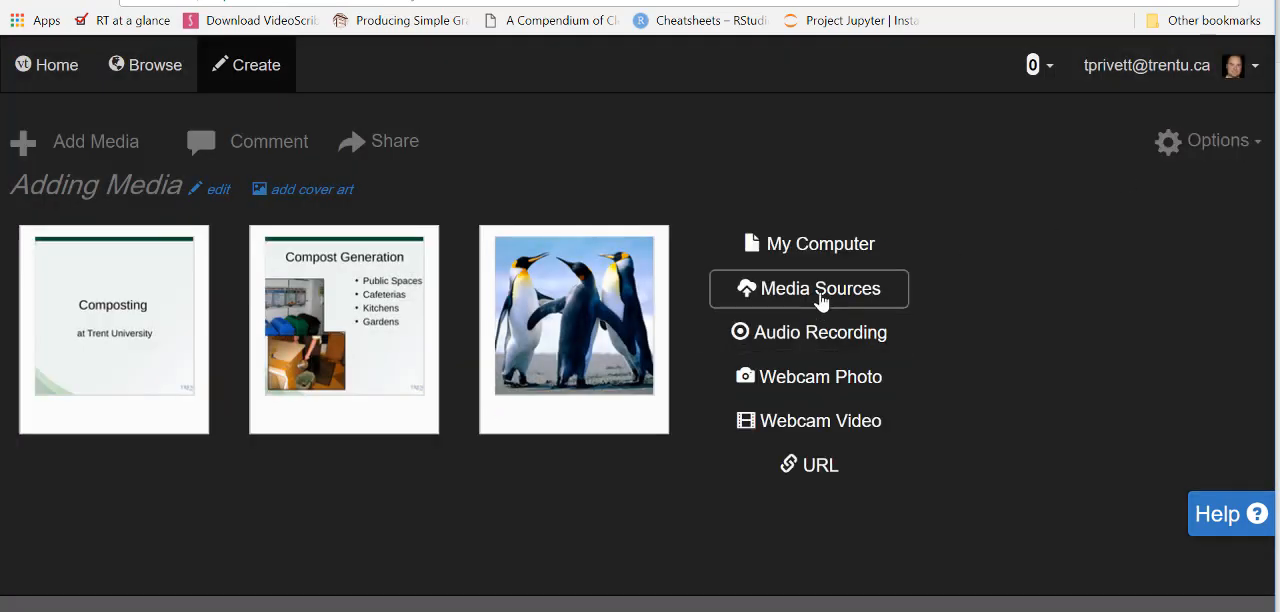
click(808, 288)
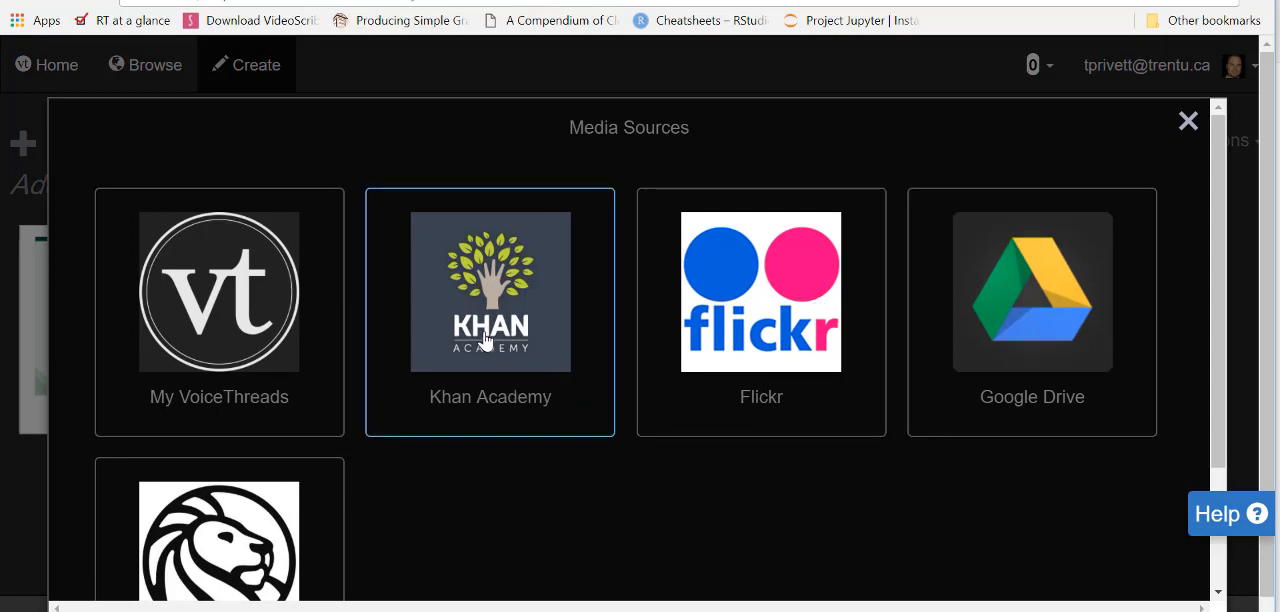
click(490, 290)
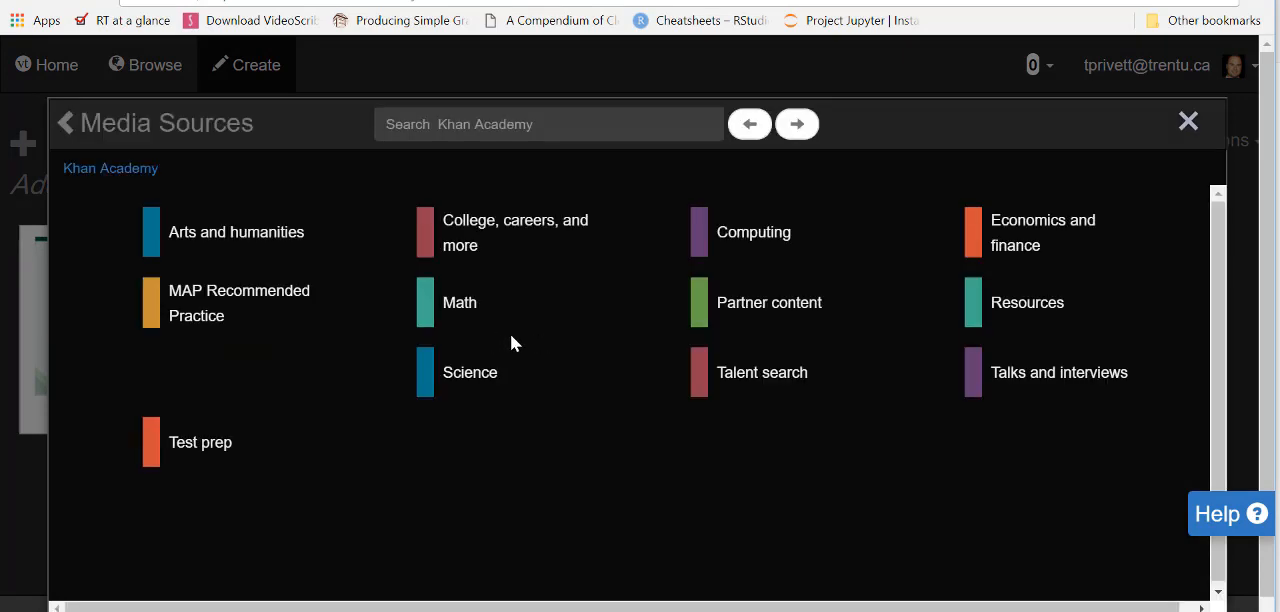
click(460, 302)
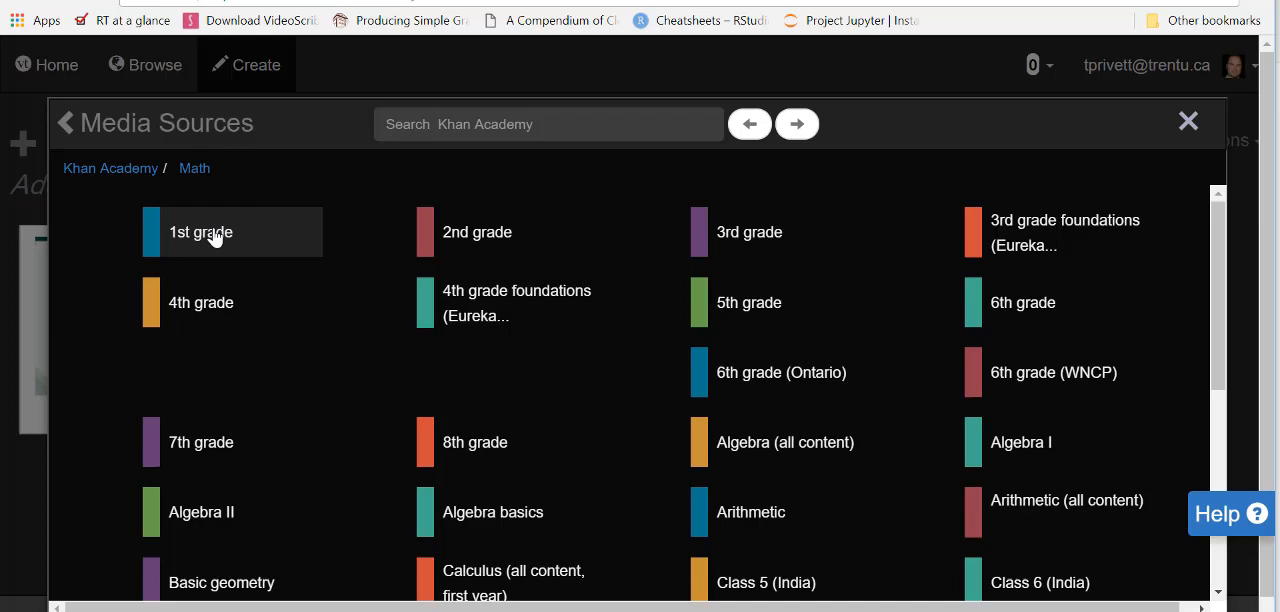
click(200, 232)
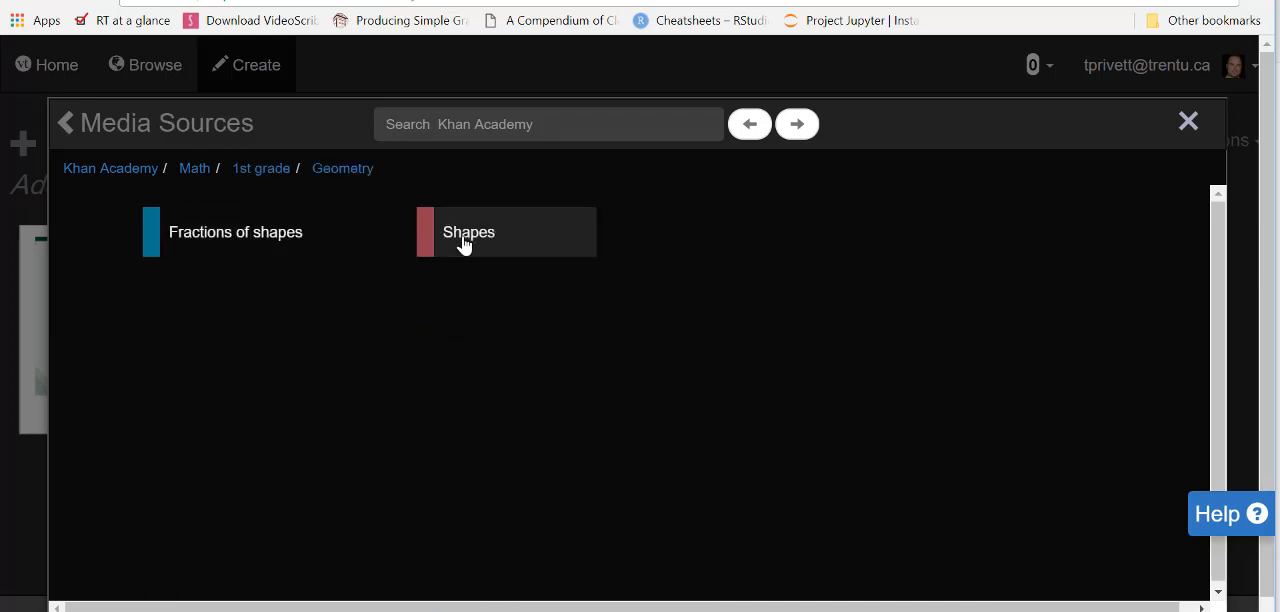
click(468, 232)
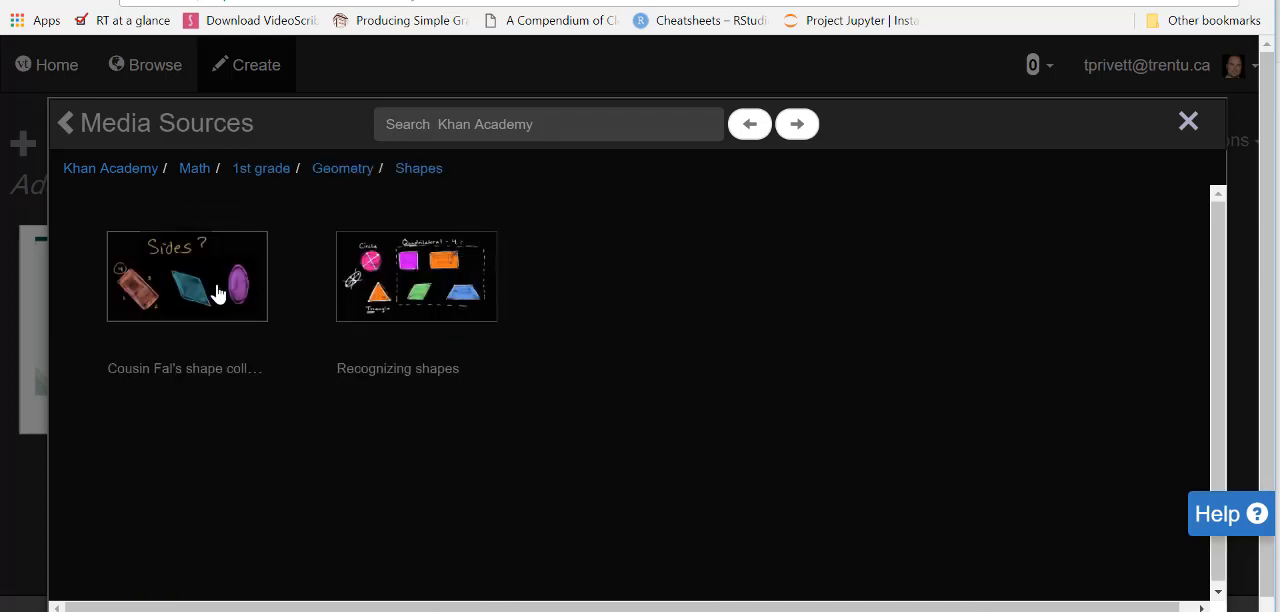
Import Cousin Fal's shape collection video and return to the Media Sources list
click(188, 276)
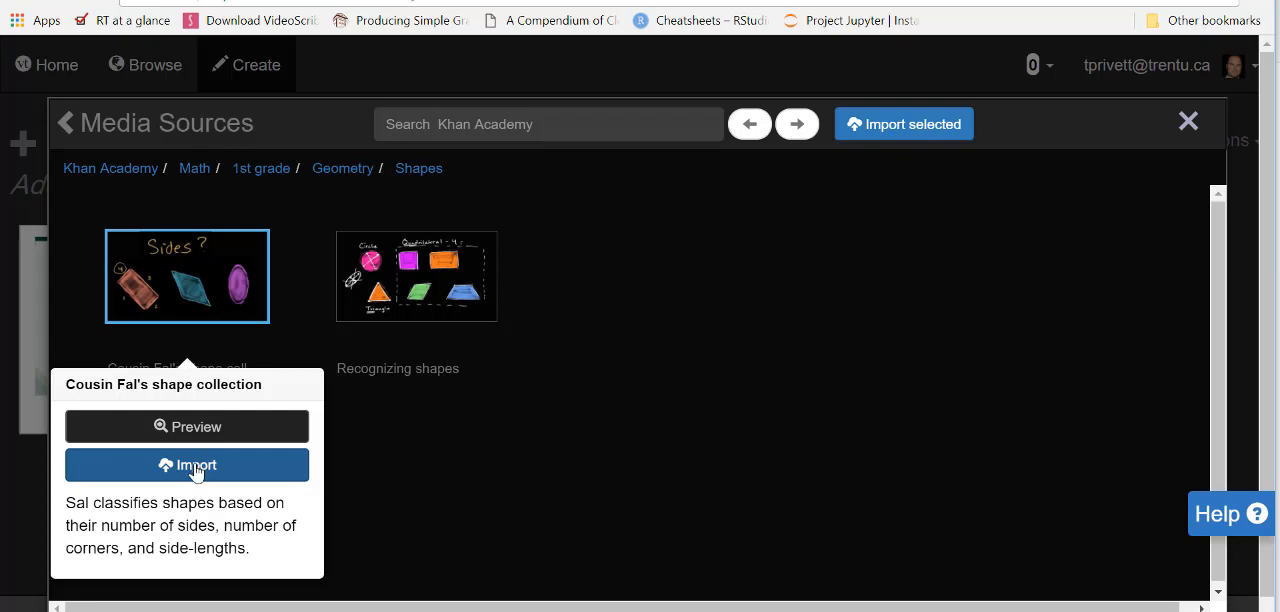
click(188, 464)
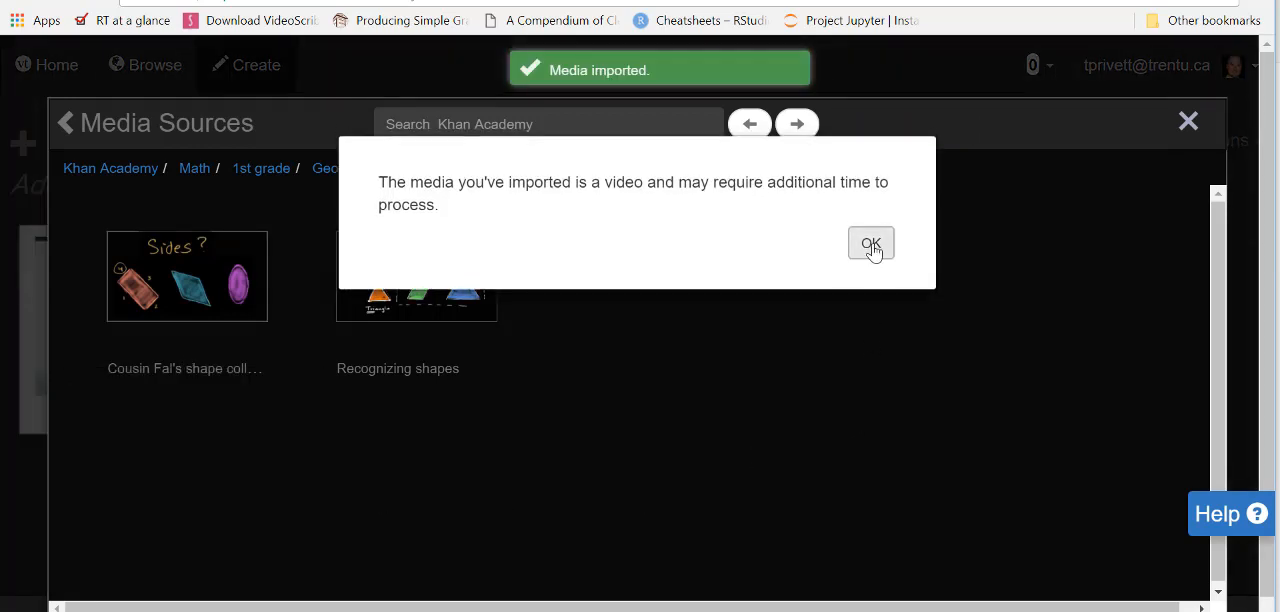
click(872, 244)
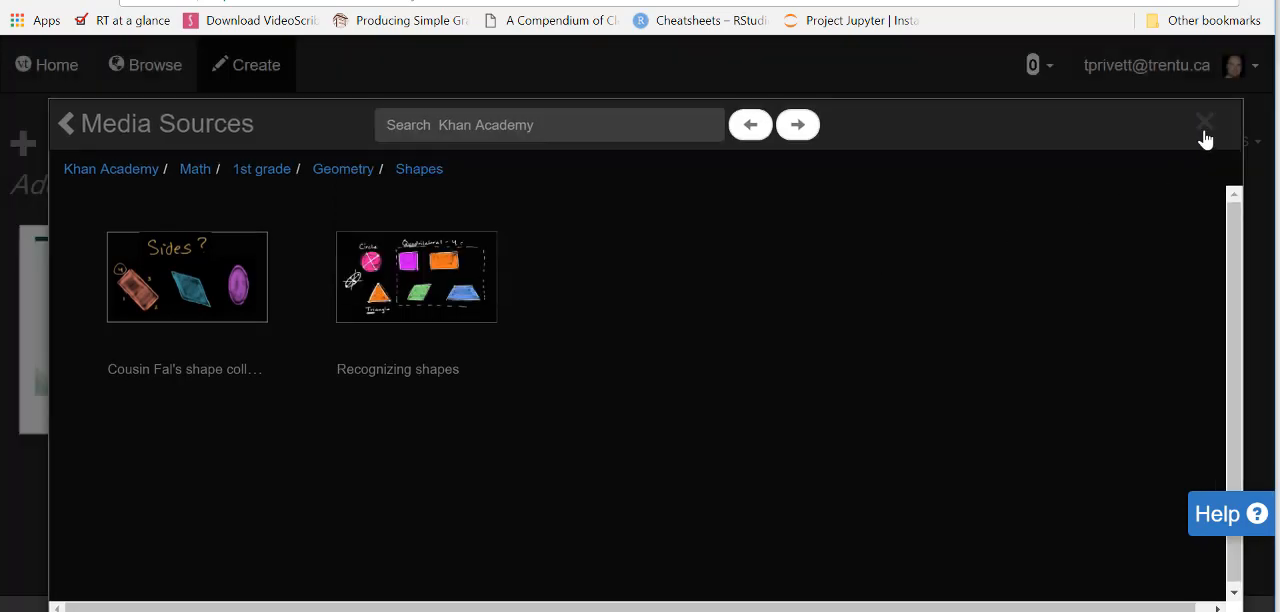
click(1204, 124)
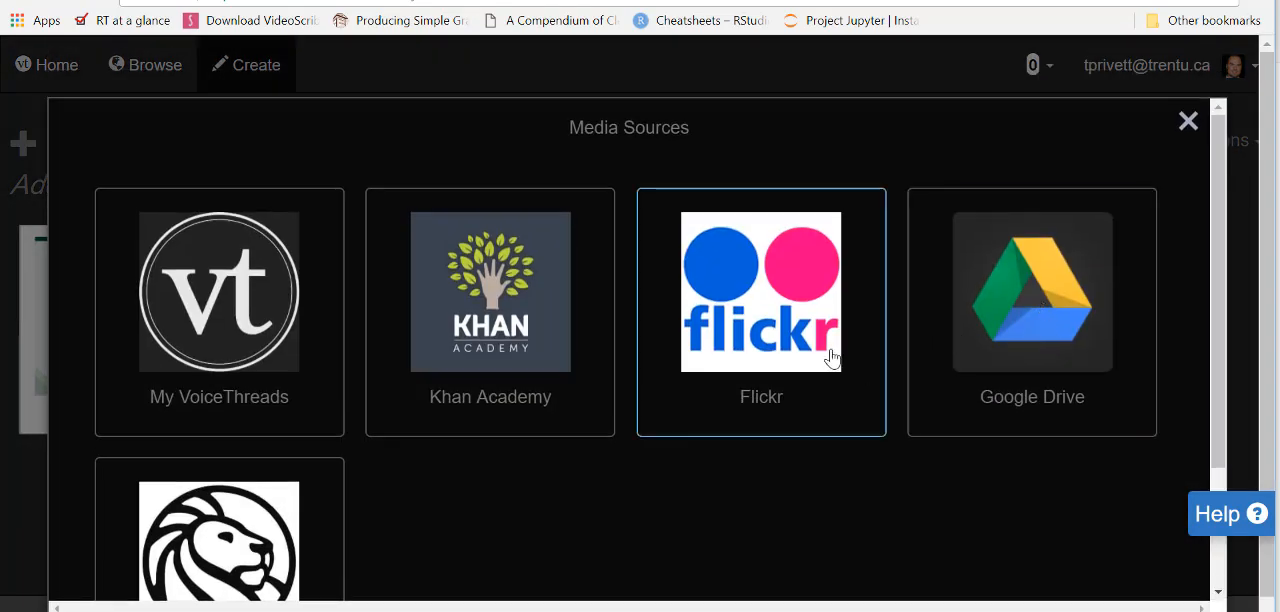
Import the Flickr Food photo 'Beautiful Picture Of Healthy Food' and return to the thread
click(760, 292)
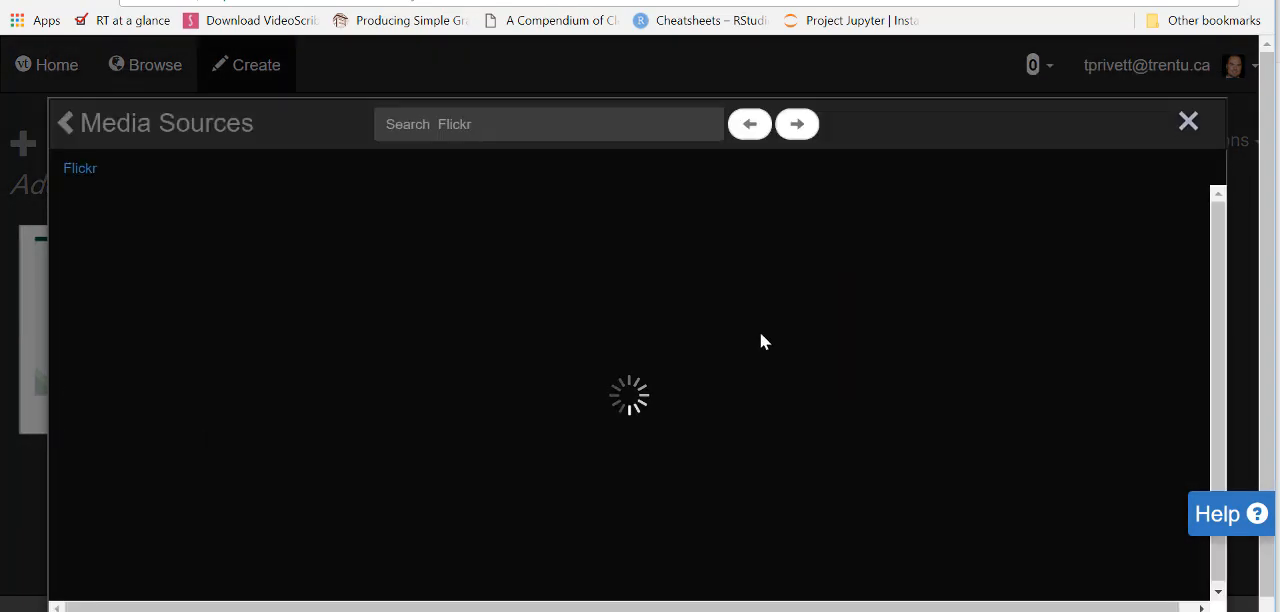
mouse_move(768, 352)
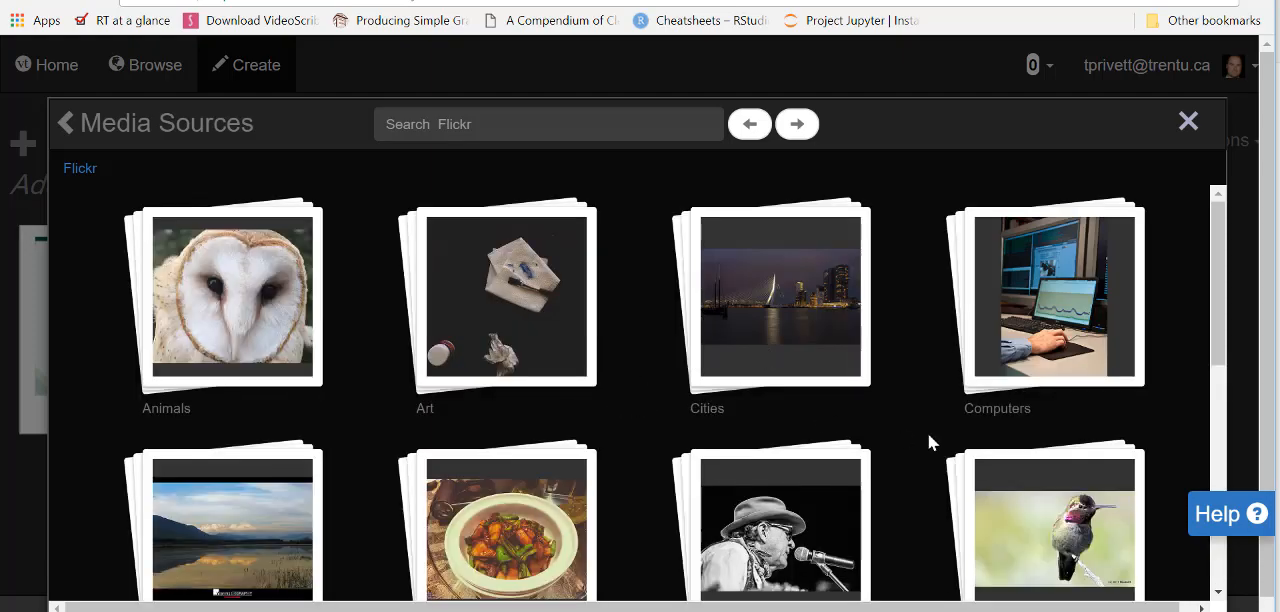
scroll(down, 3)
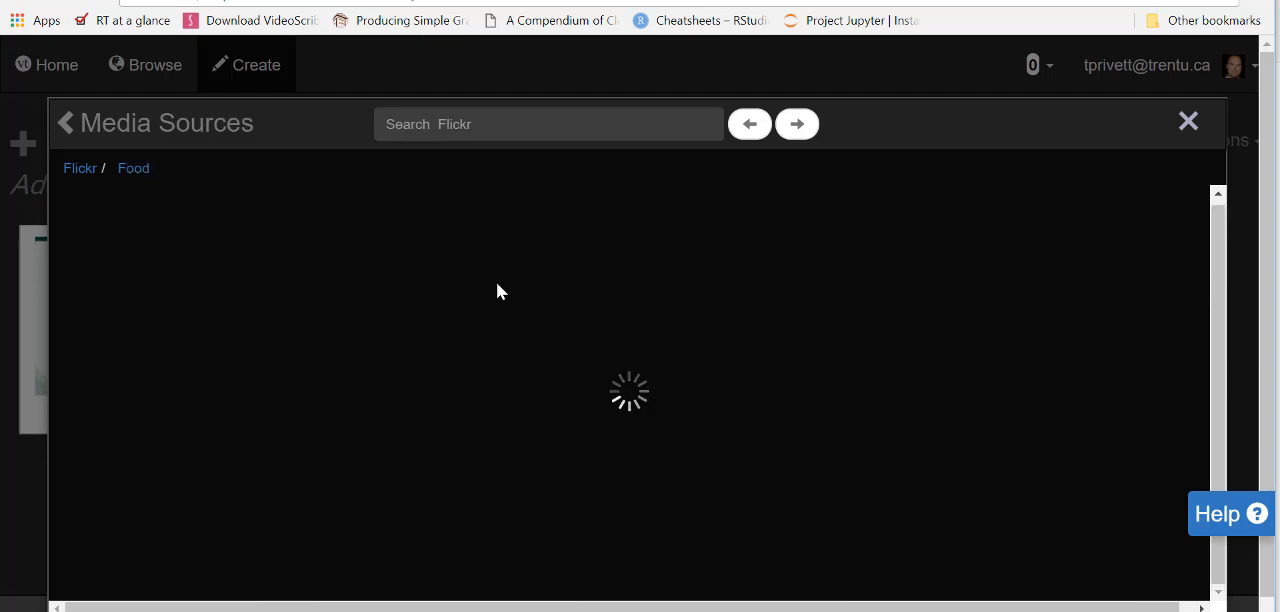
mouse_move(430, 304)
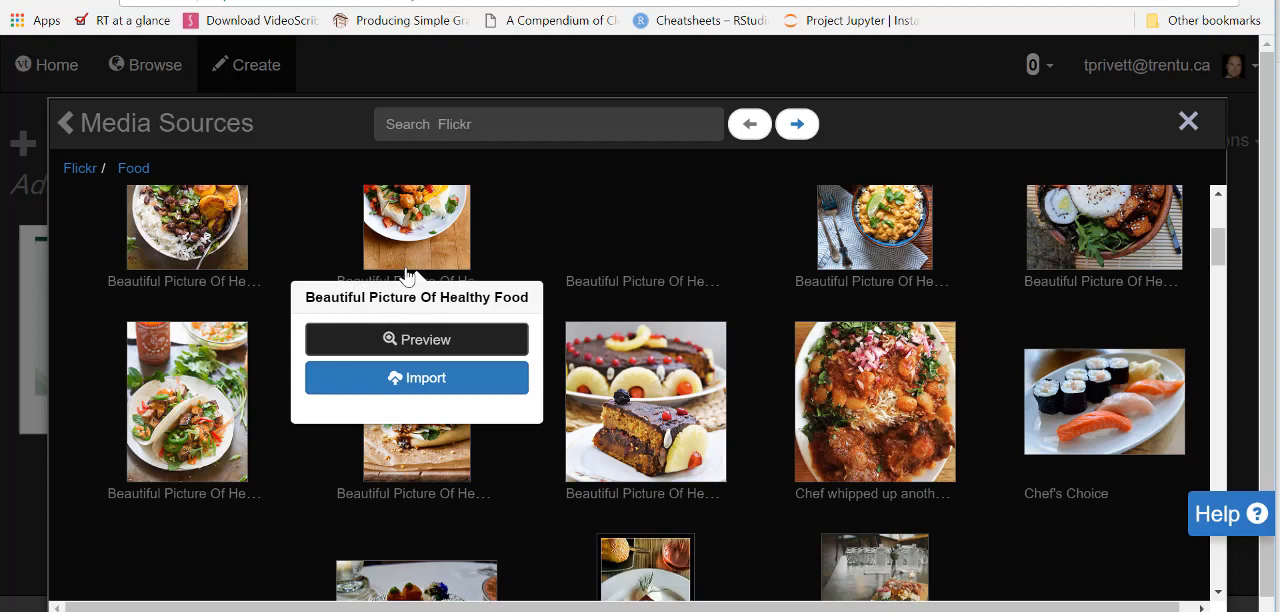
click(416, 376)
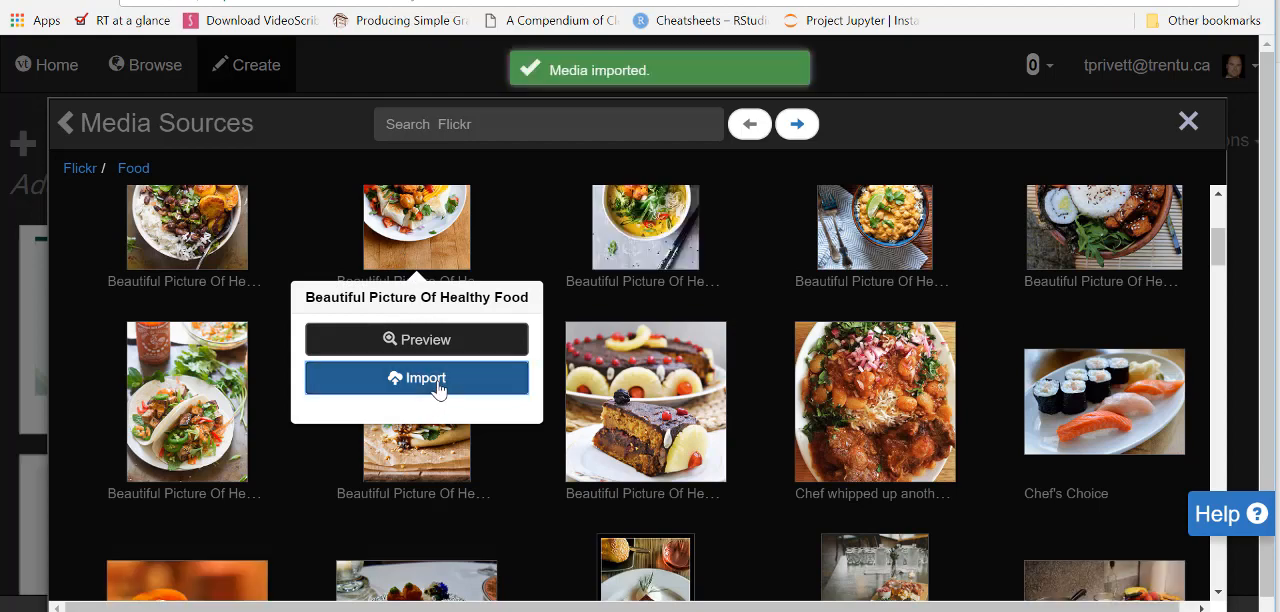
click(416, 378)
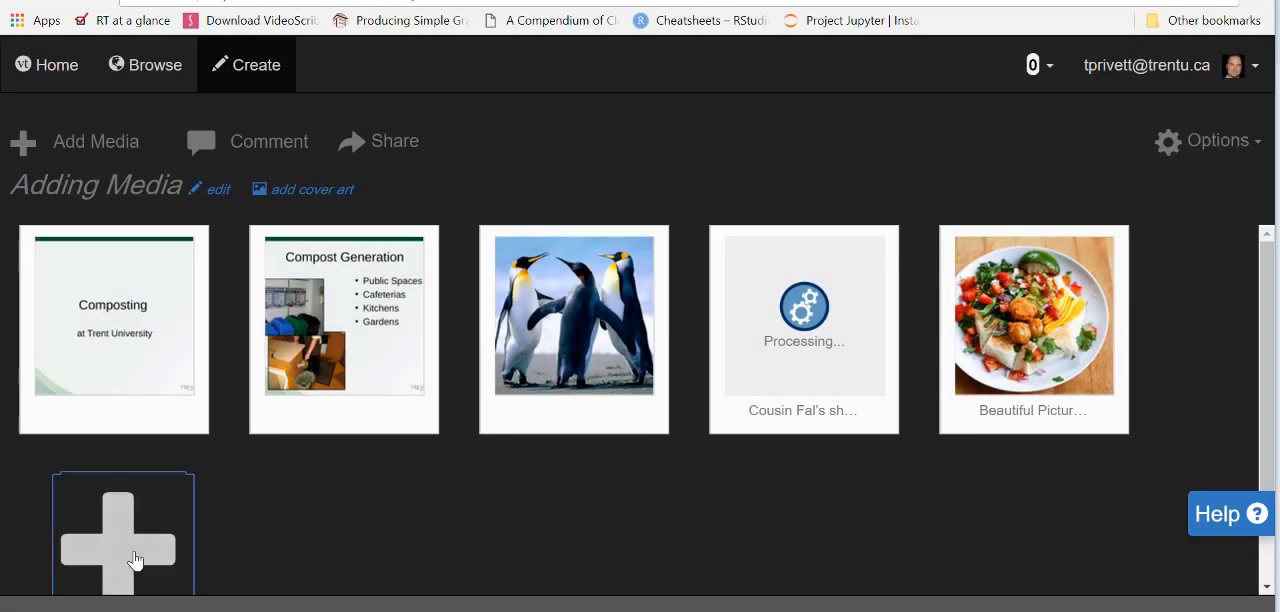
Open the New York Public Library's Collection of photographs of New York City
click(122, 530)
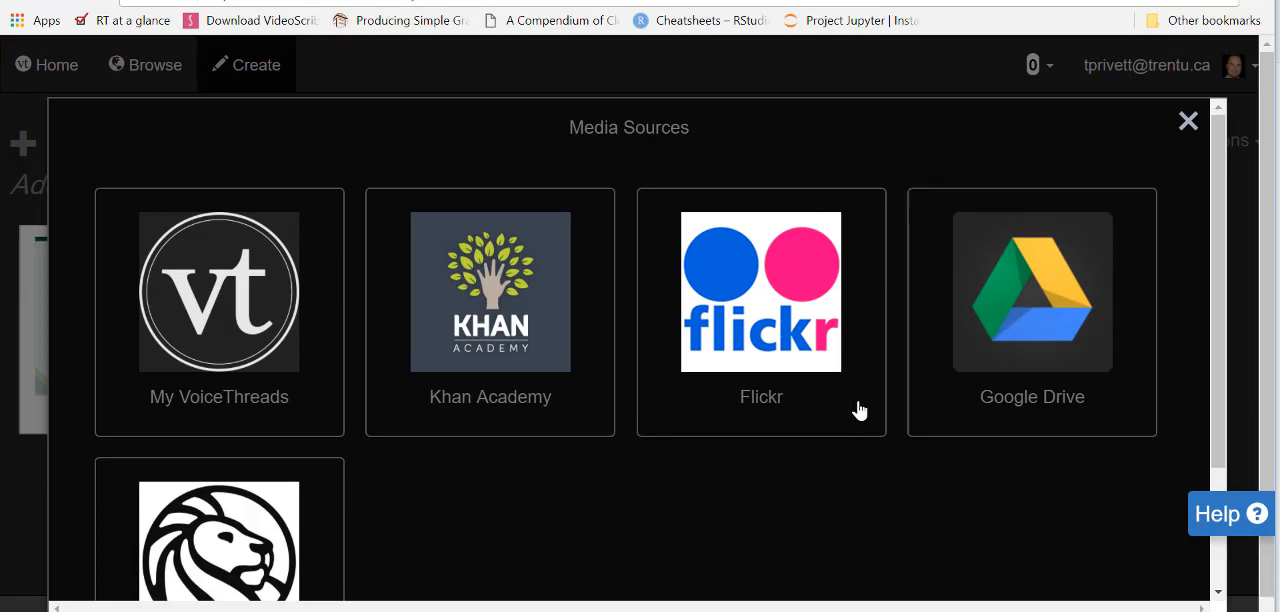
scroll(down, 3)
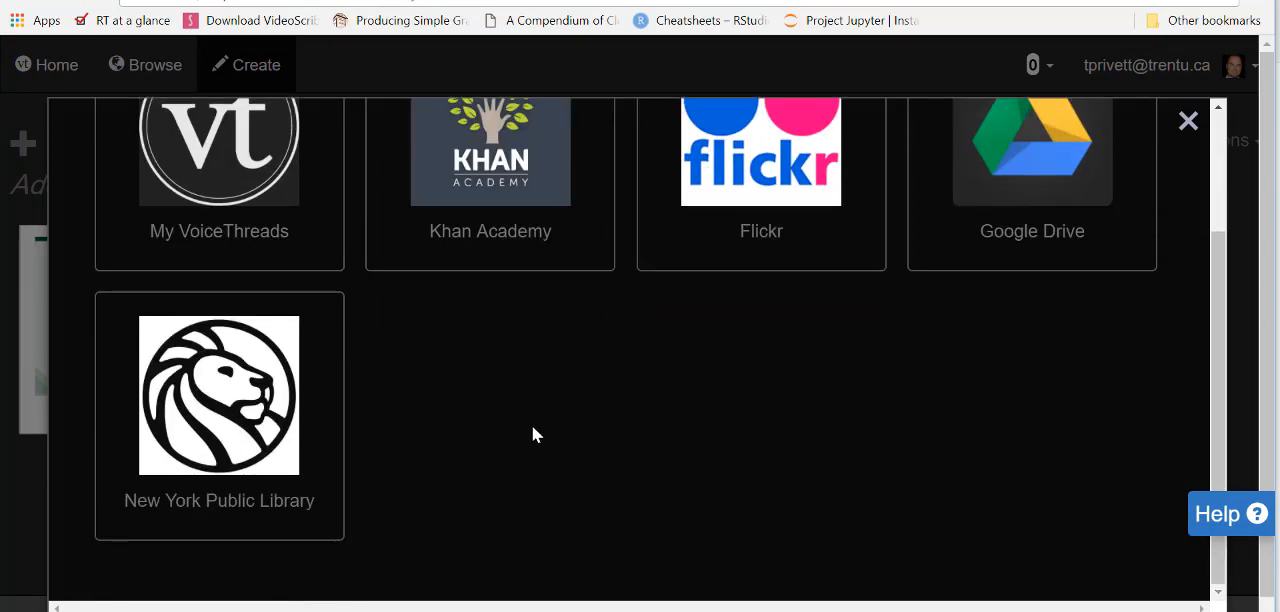
click(220, 396)
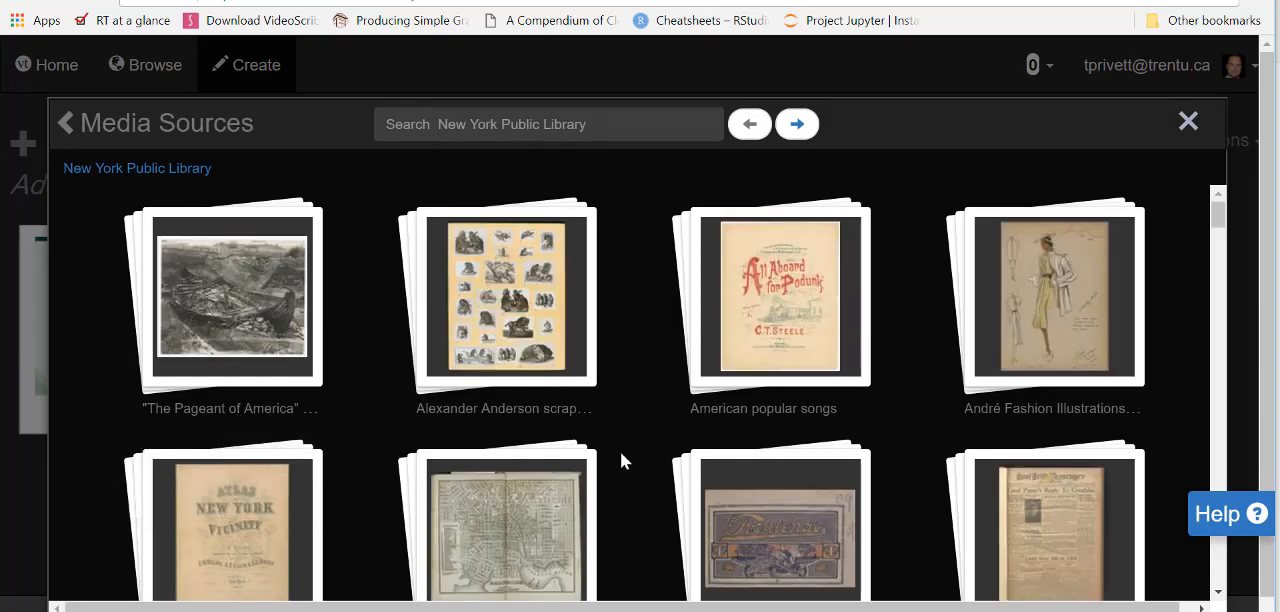
scroll(down, 3)
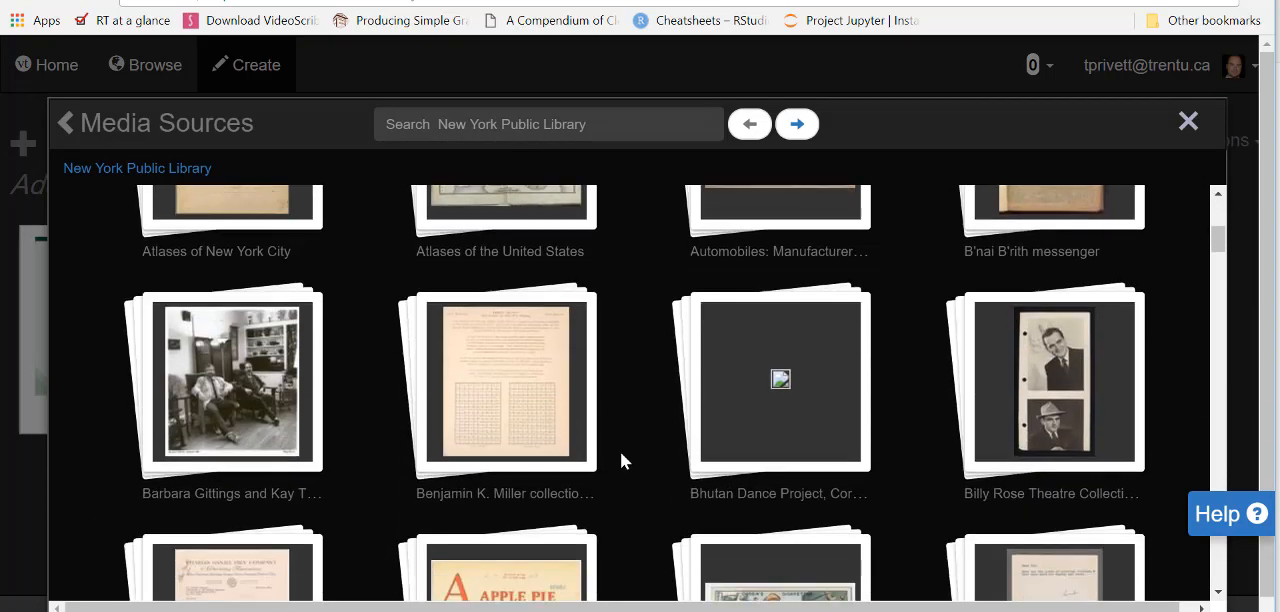
scroll(down, 3)
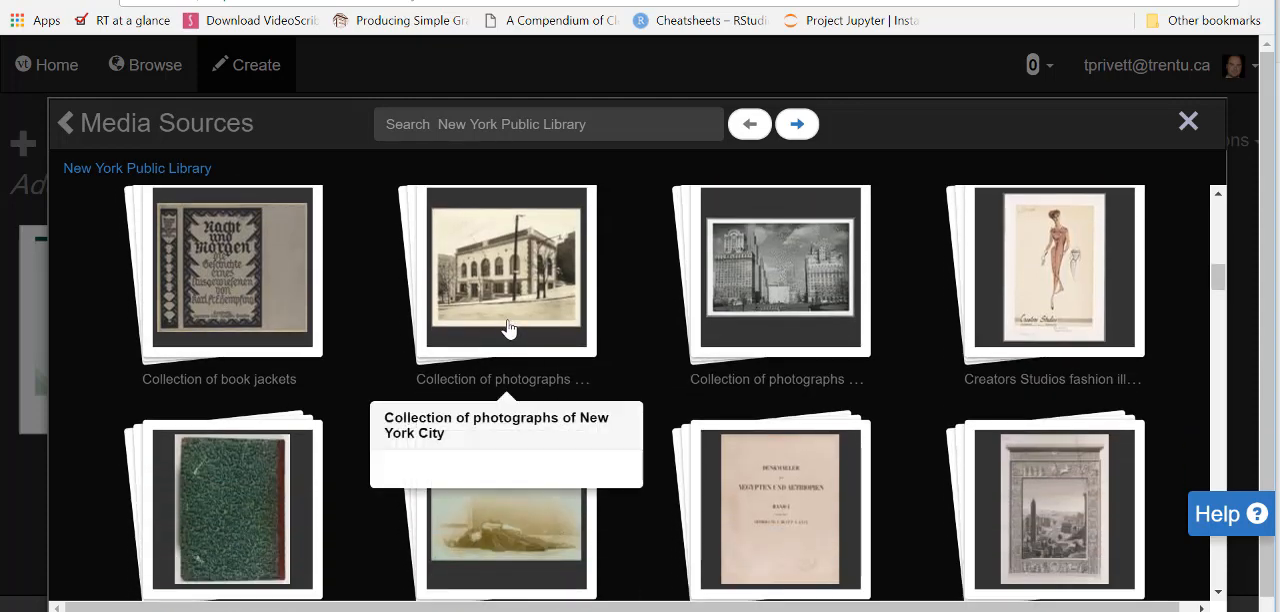
click(504, 270)
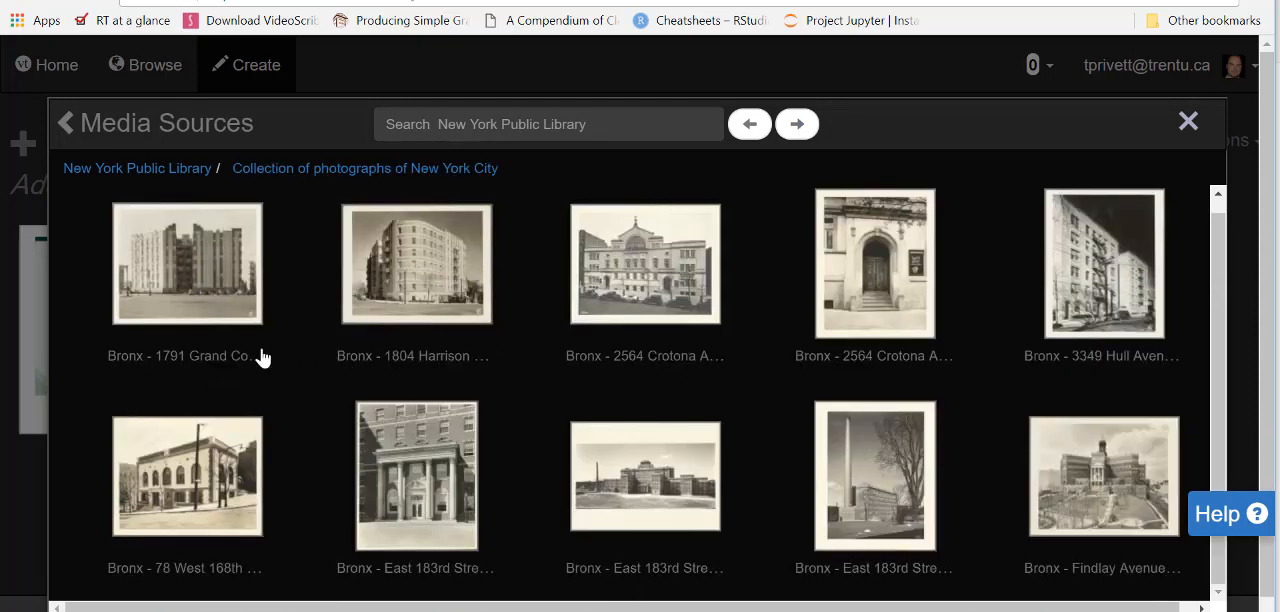
Import the Bronx - 1791 Grand Concourse photo and return to the thread
click(188, 264)
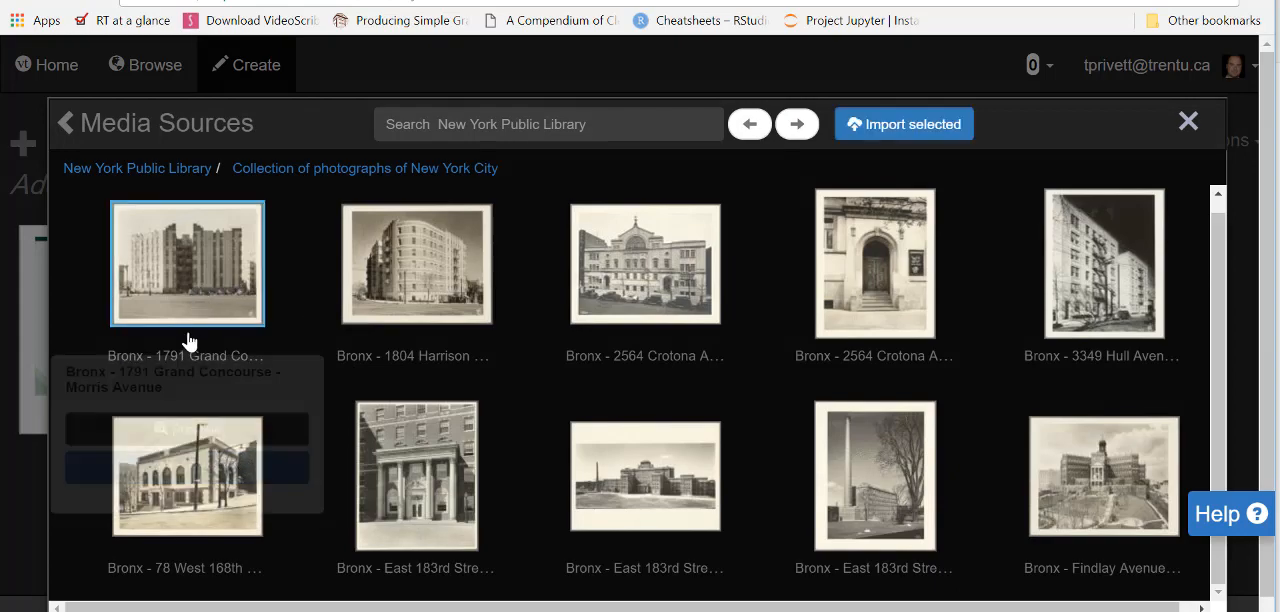
click(188, 468)
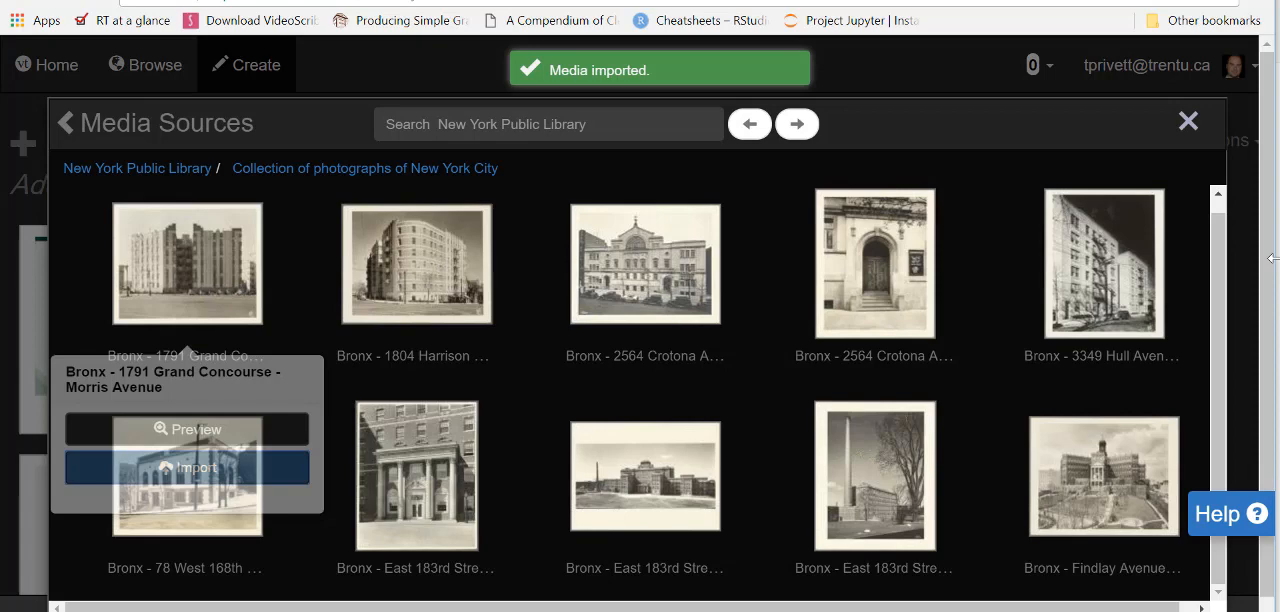
click(1188, 120)
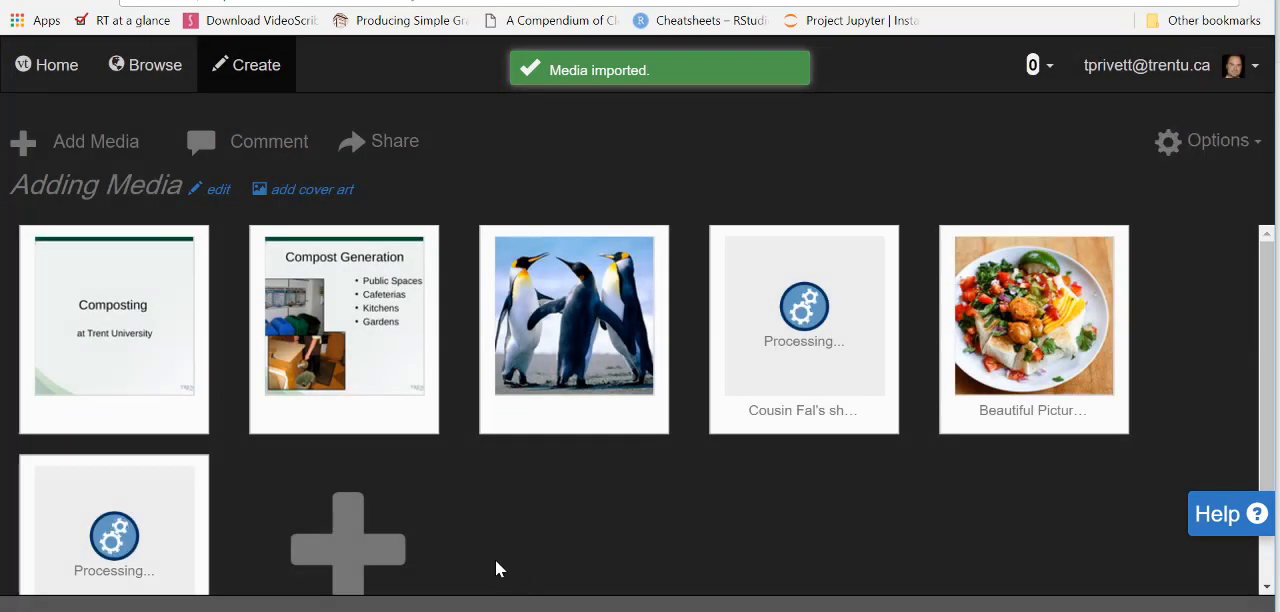
Allow camera access and capture a webcam photo of the presenter into the thread
click(348, 544)
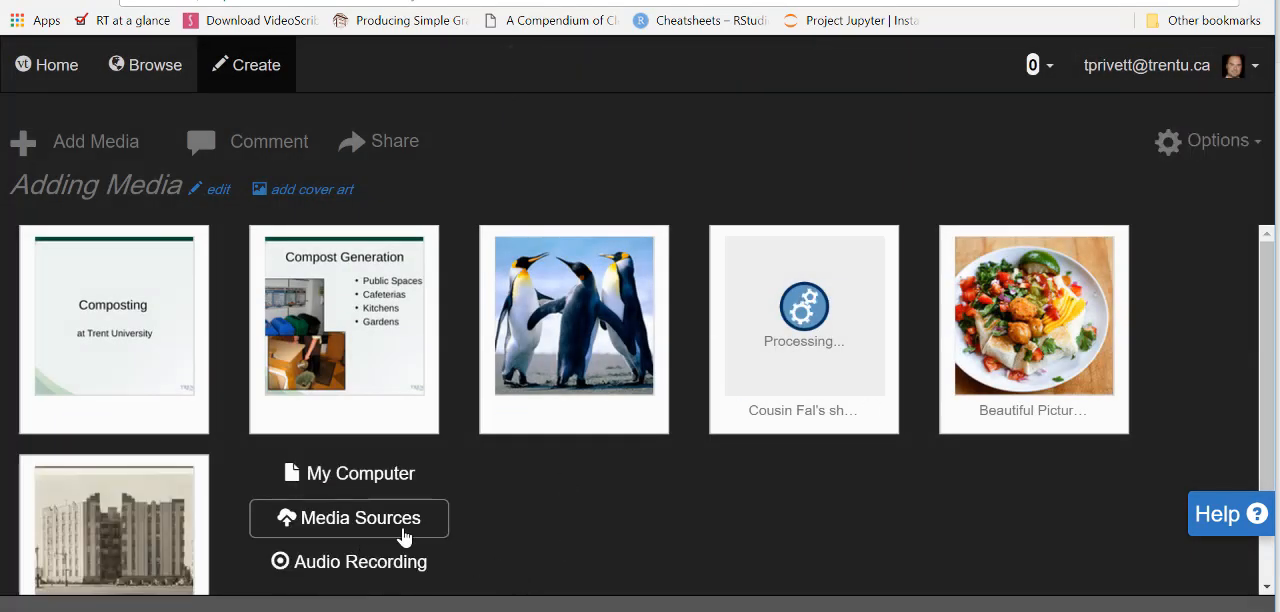
scroll(down, 3)
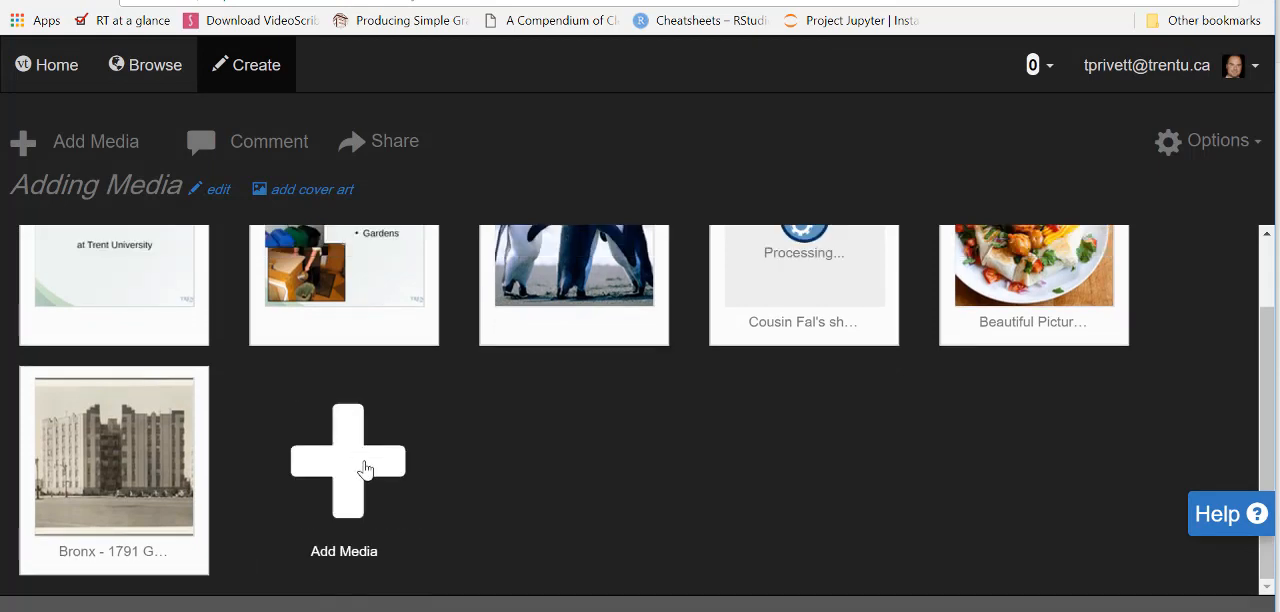
click(348, 460)
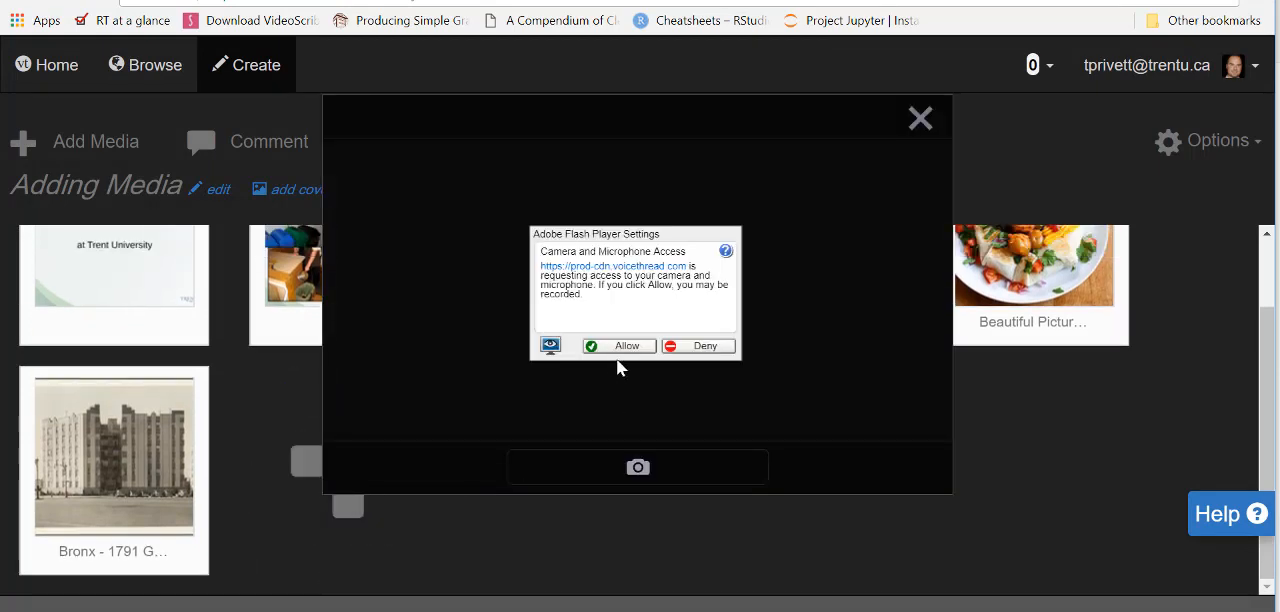
click(618, 344)
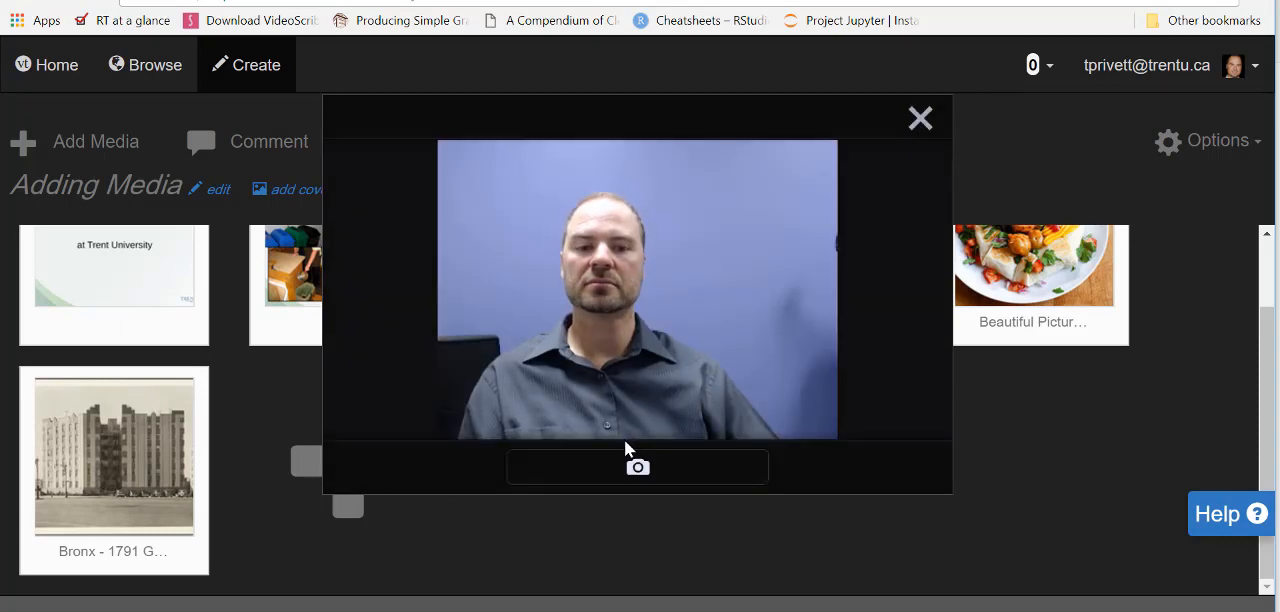
click(636, 468)
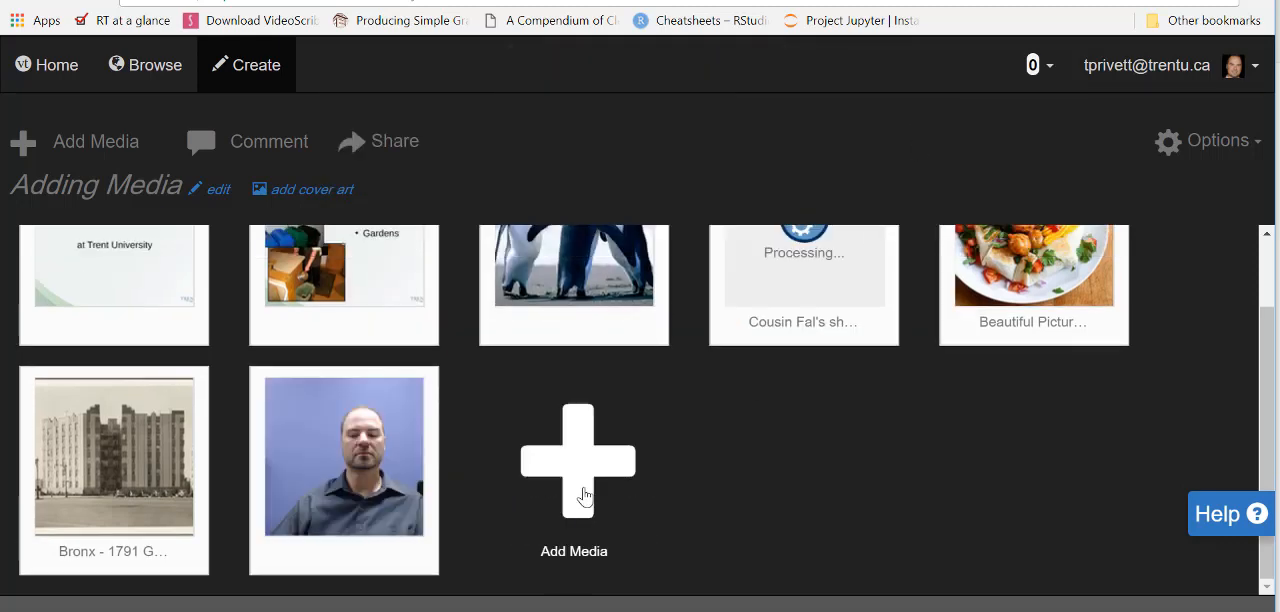
Allow camera access, record a short webcam video, stop it and save it to the thread
click(576, 460)
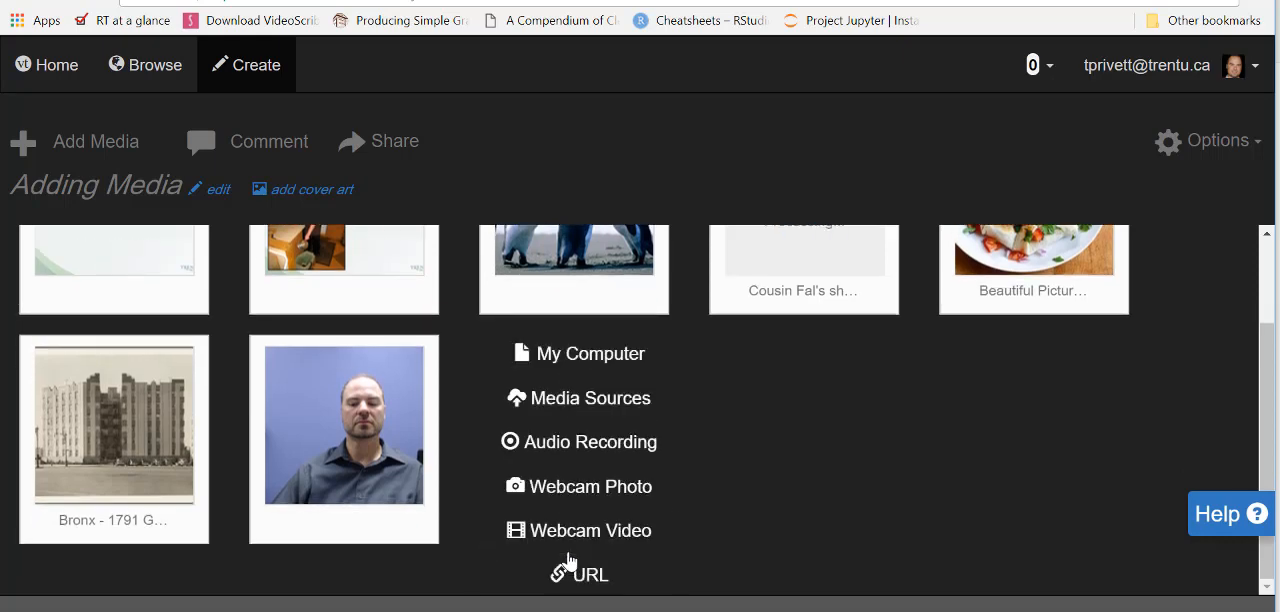
click(590, 530)
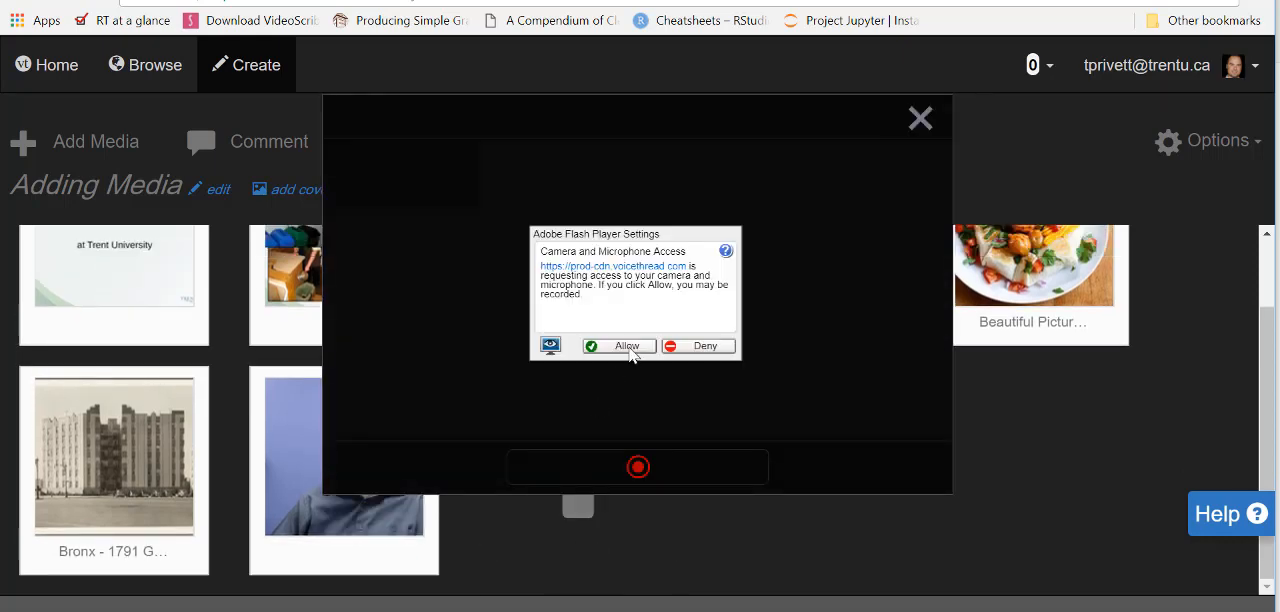
click(618, 344)
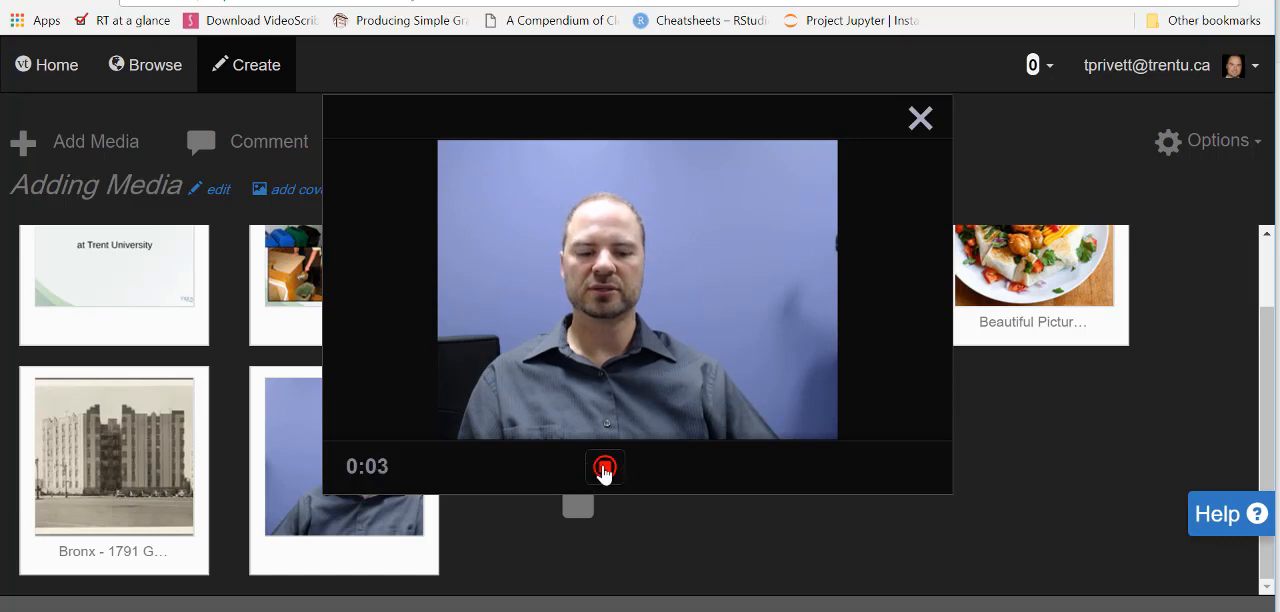
click(604, 468)
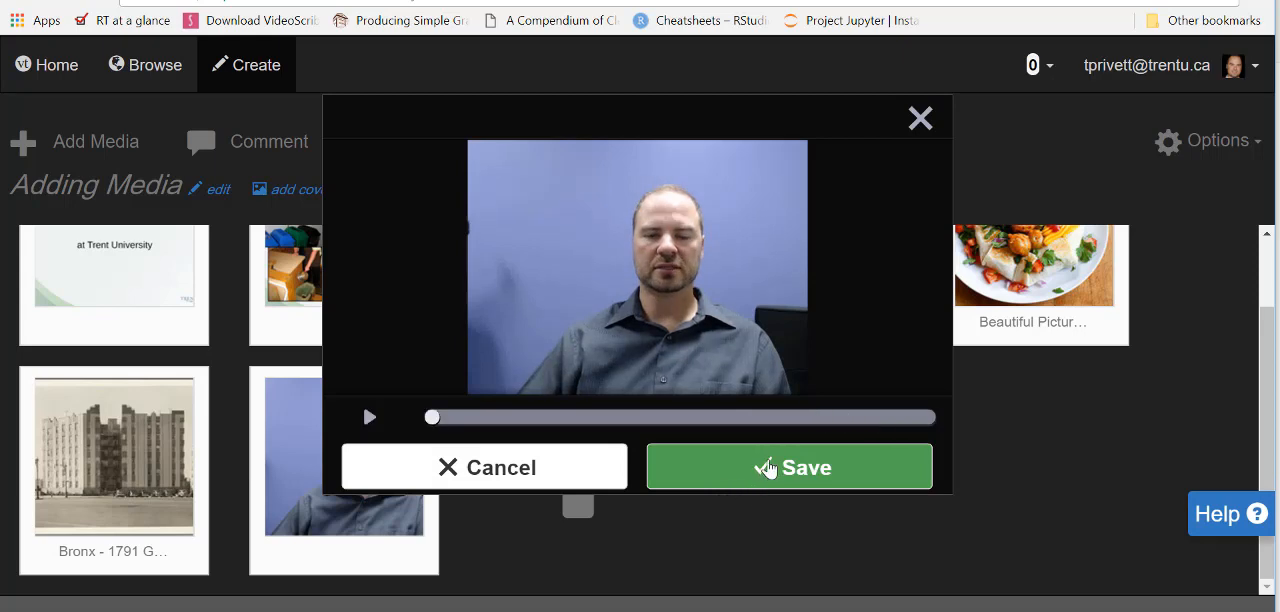
click(788, 468)
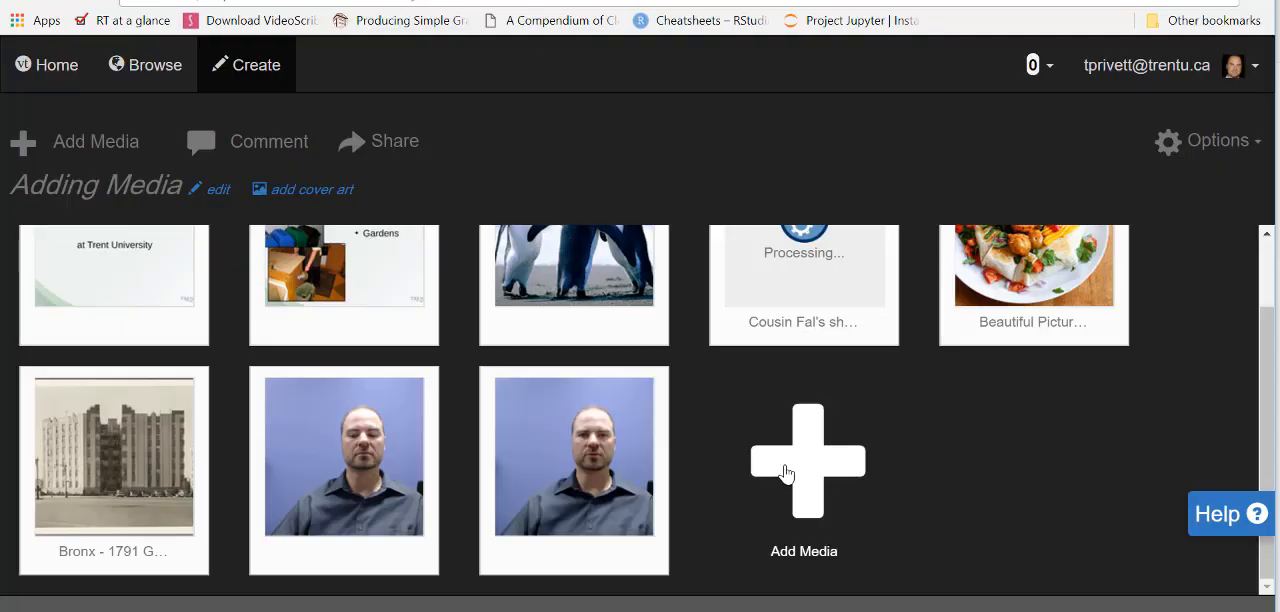
Add the Trent_University_Faryon_Bridge.jpg image from its Wikimedia URL and save
click(808, 460)
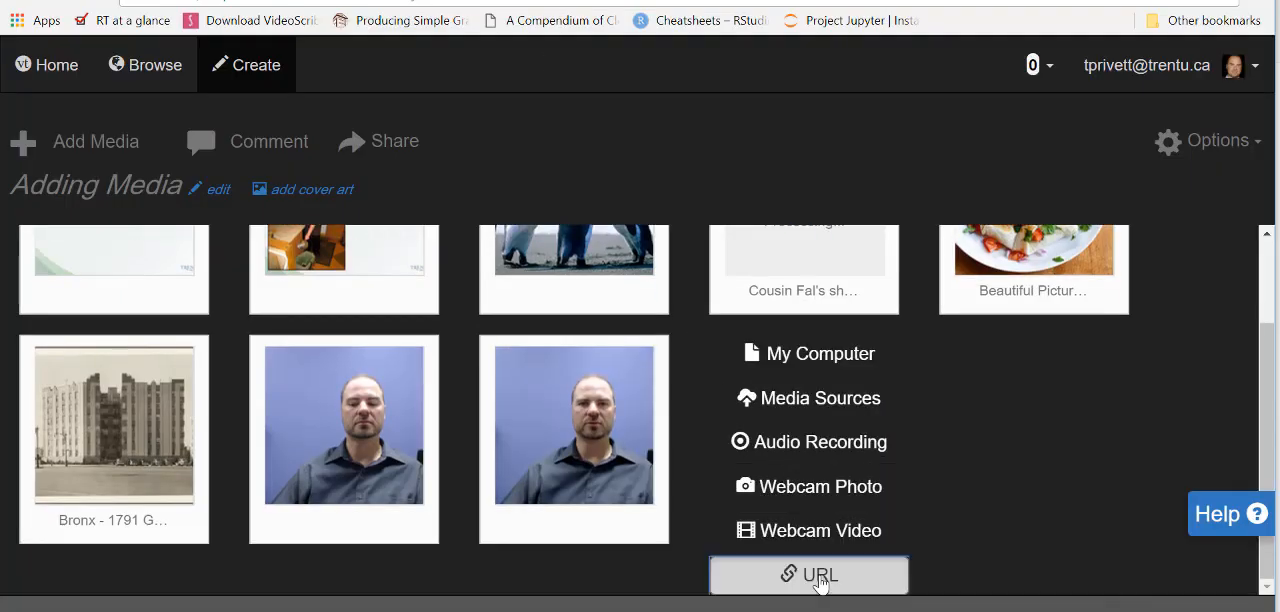
click(808, 574)
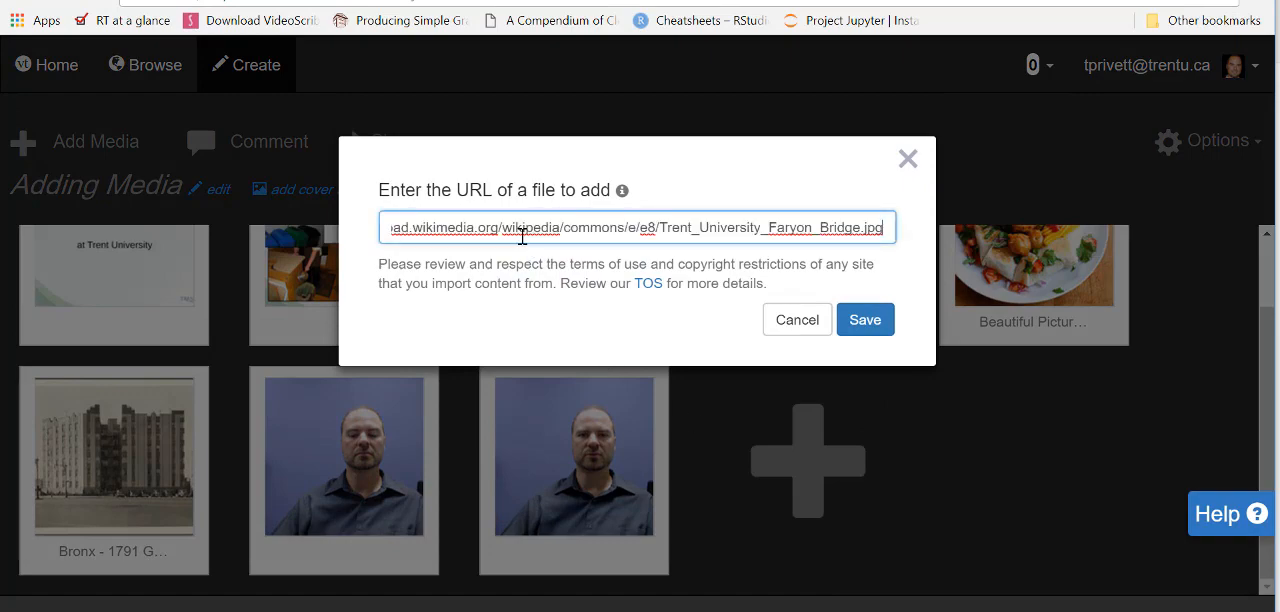
click(864, 320)
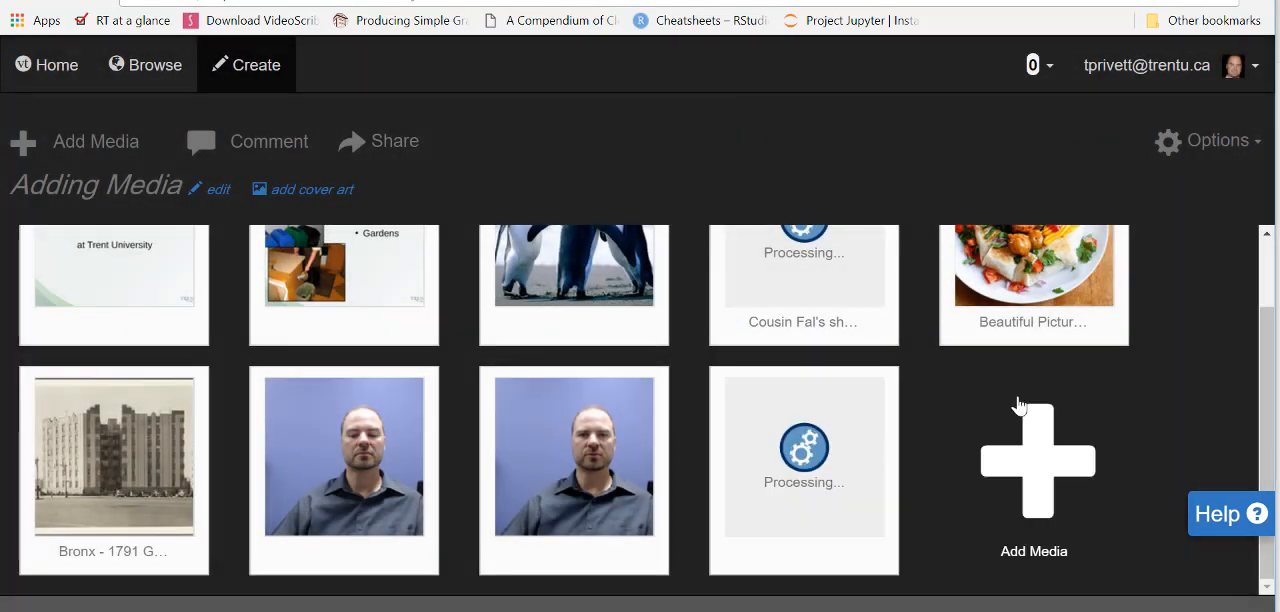